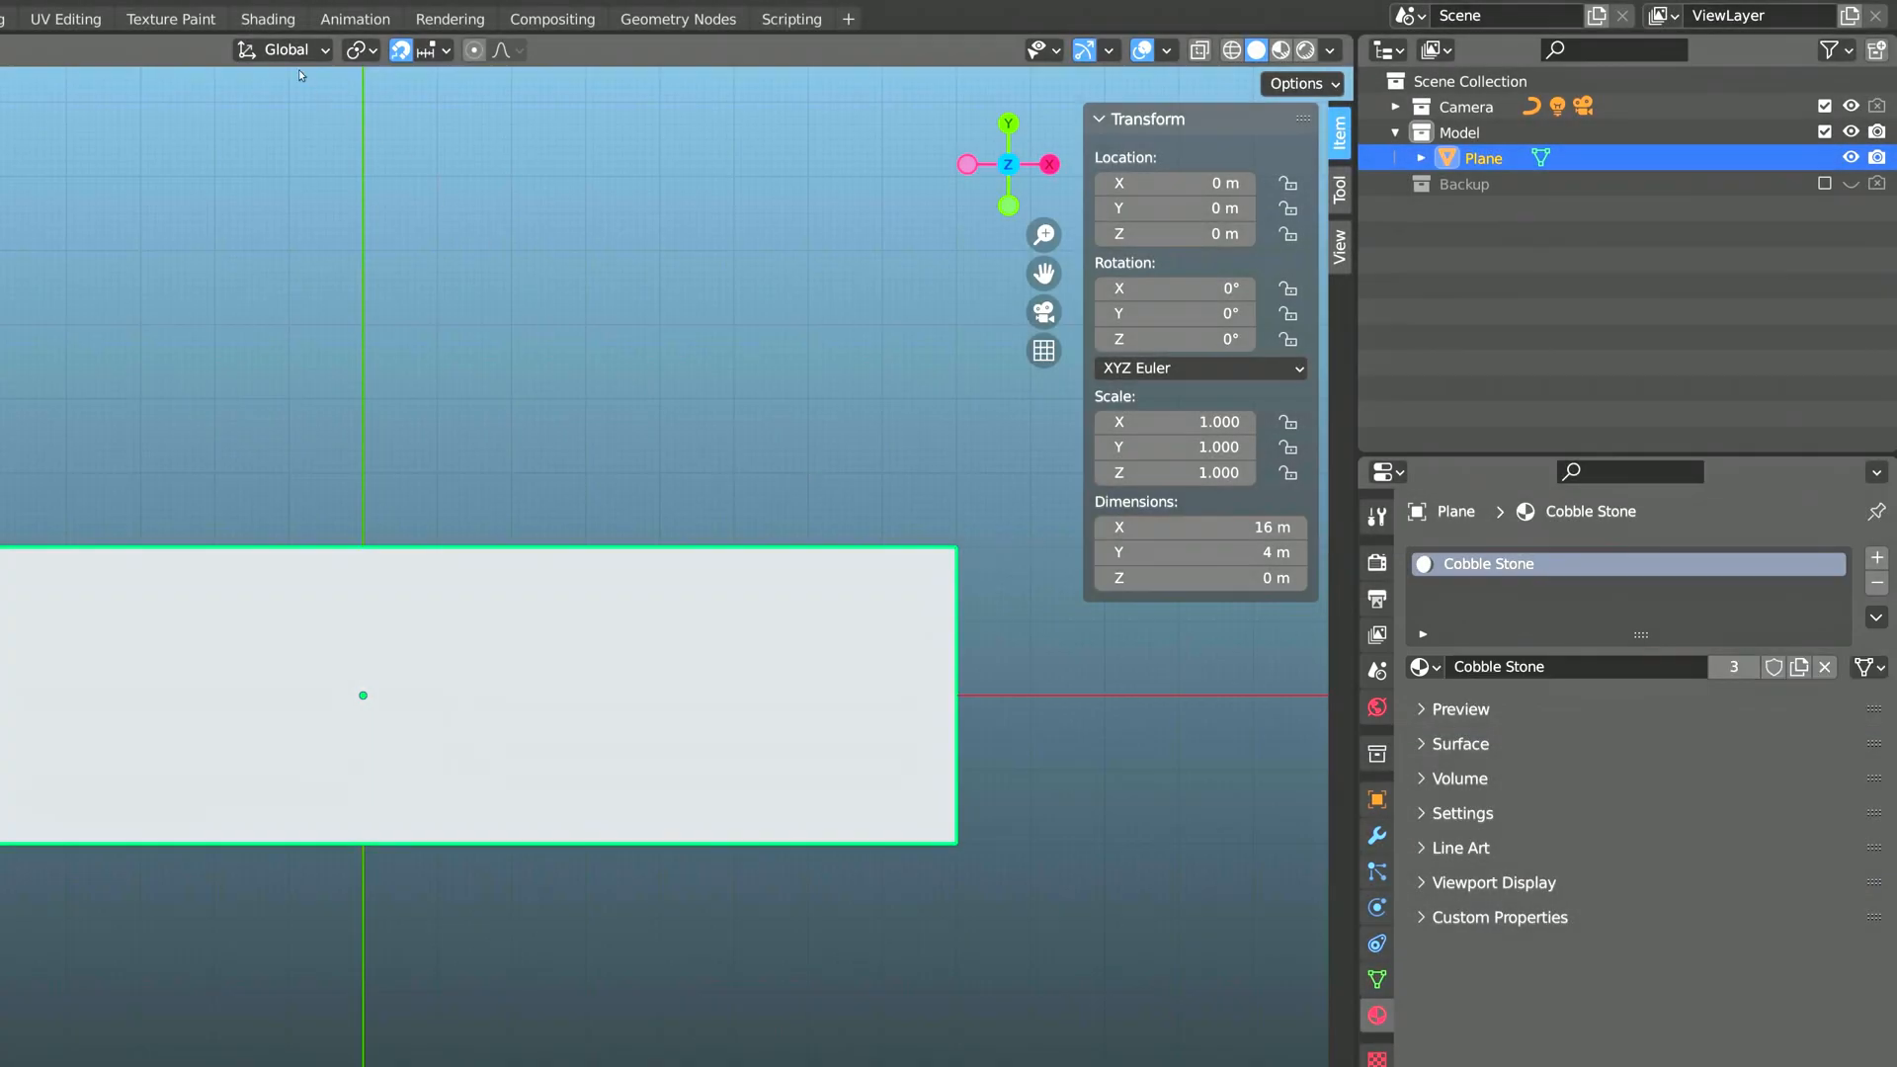
Step: Switch to the Shading workspace to edit the Cobble Stone material's nodes
left_click(640, 14)
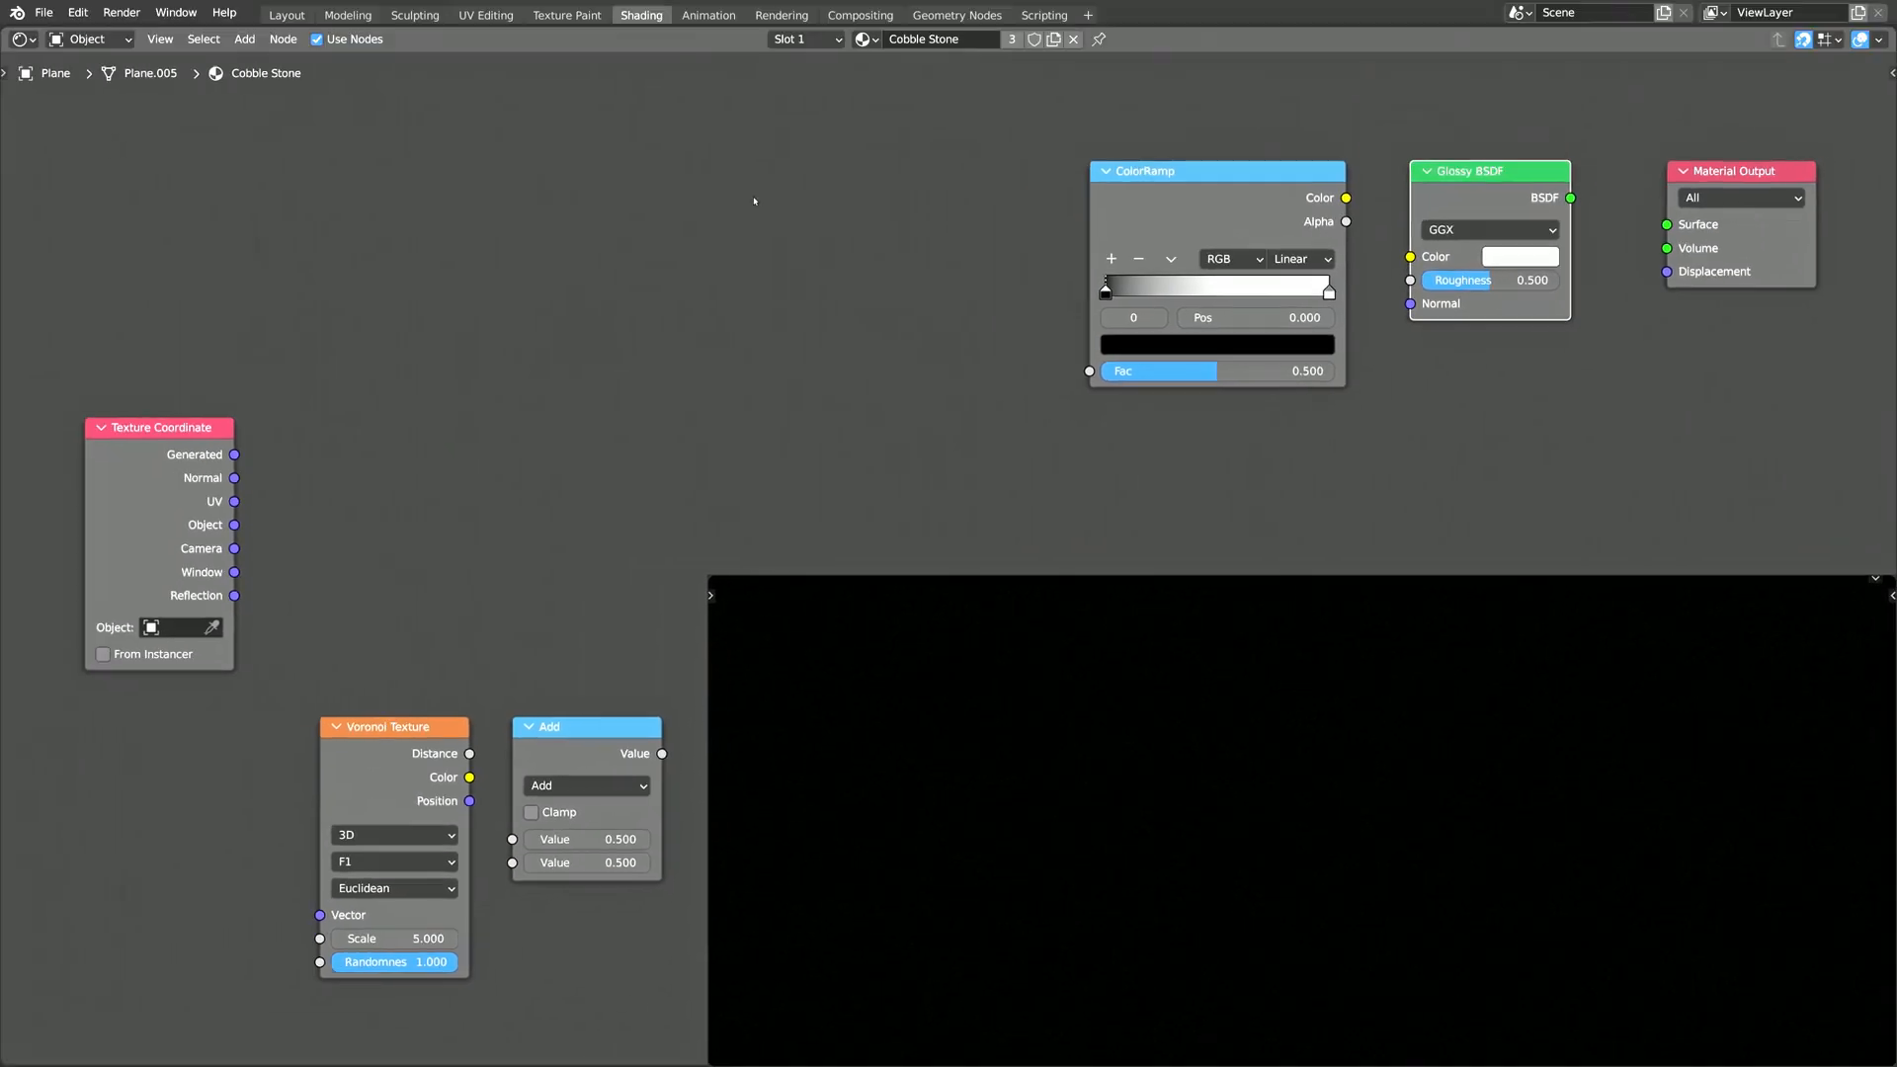
Step: Feed object coordinates into a Smooth F1 Voronoi and set the math node to Power
left_click_drag(233, 524, 322, 915)
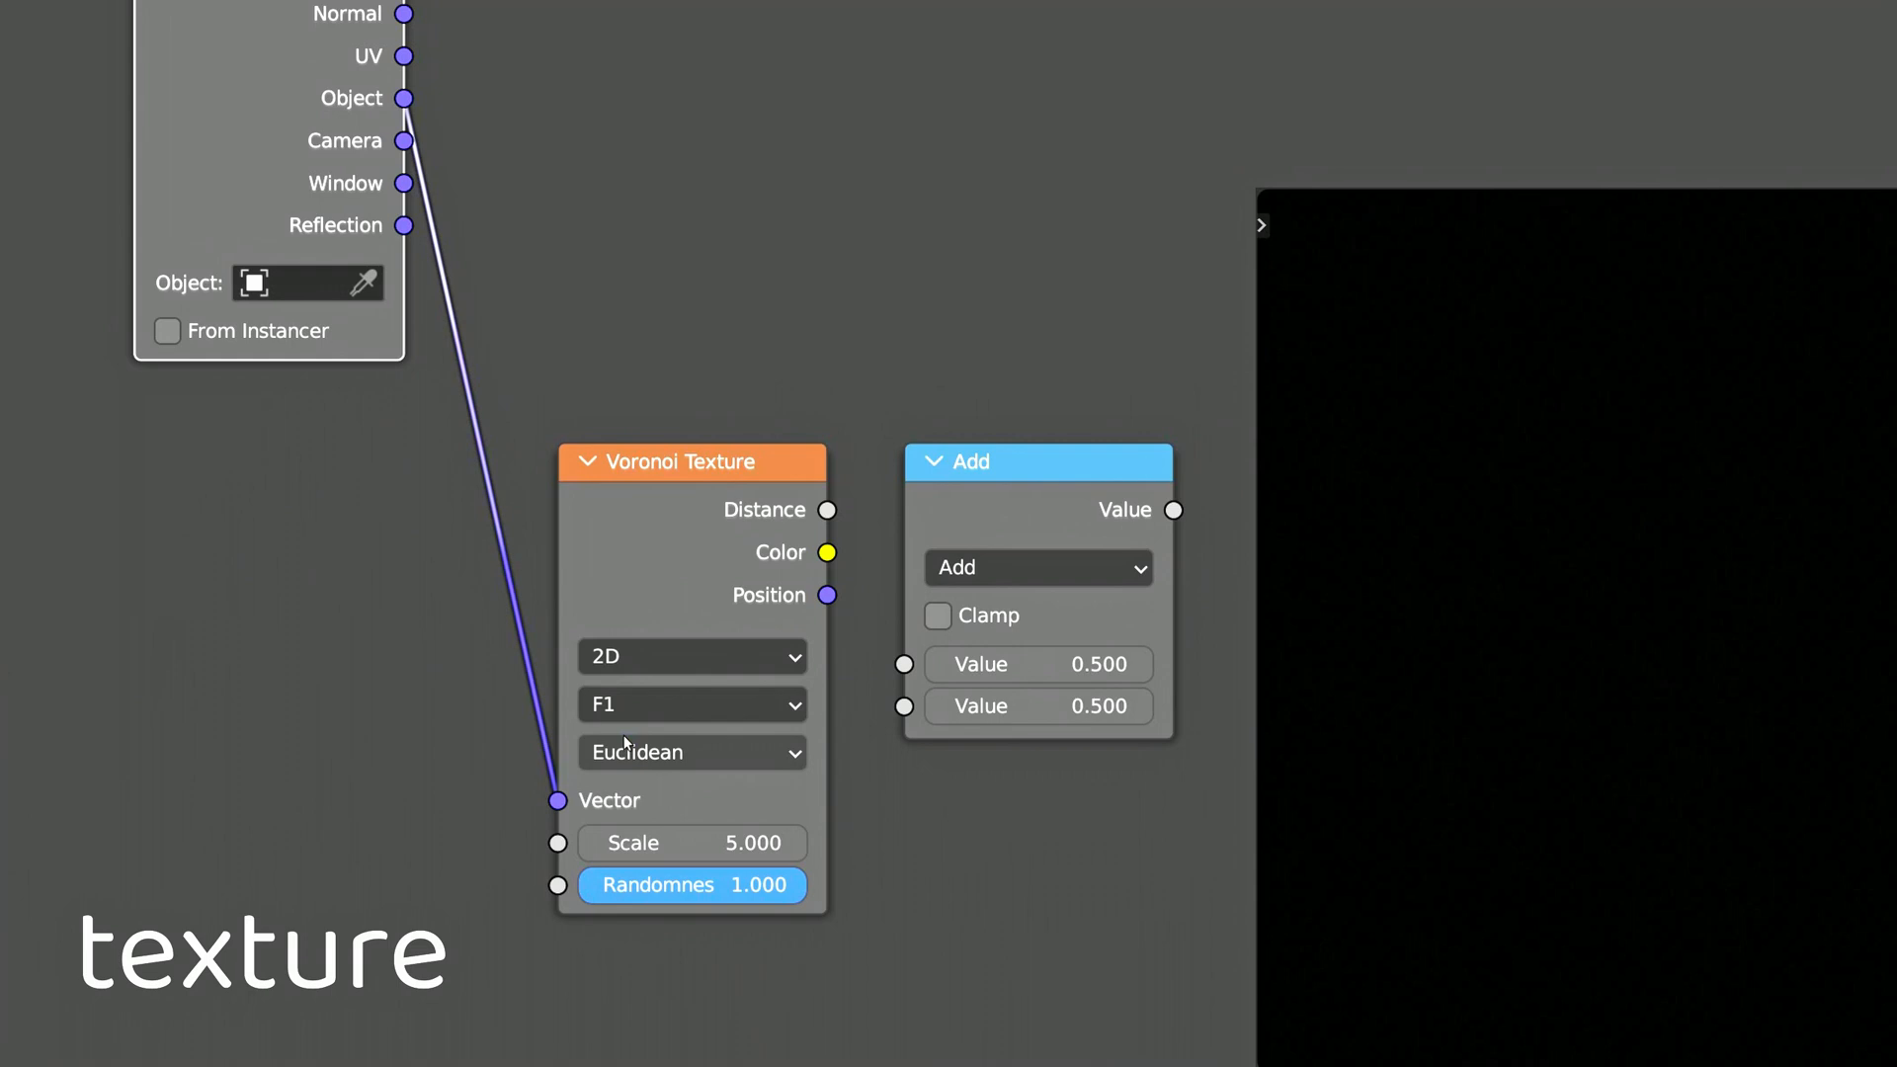
left_click(690, 703)
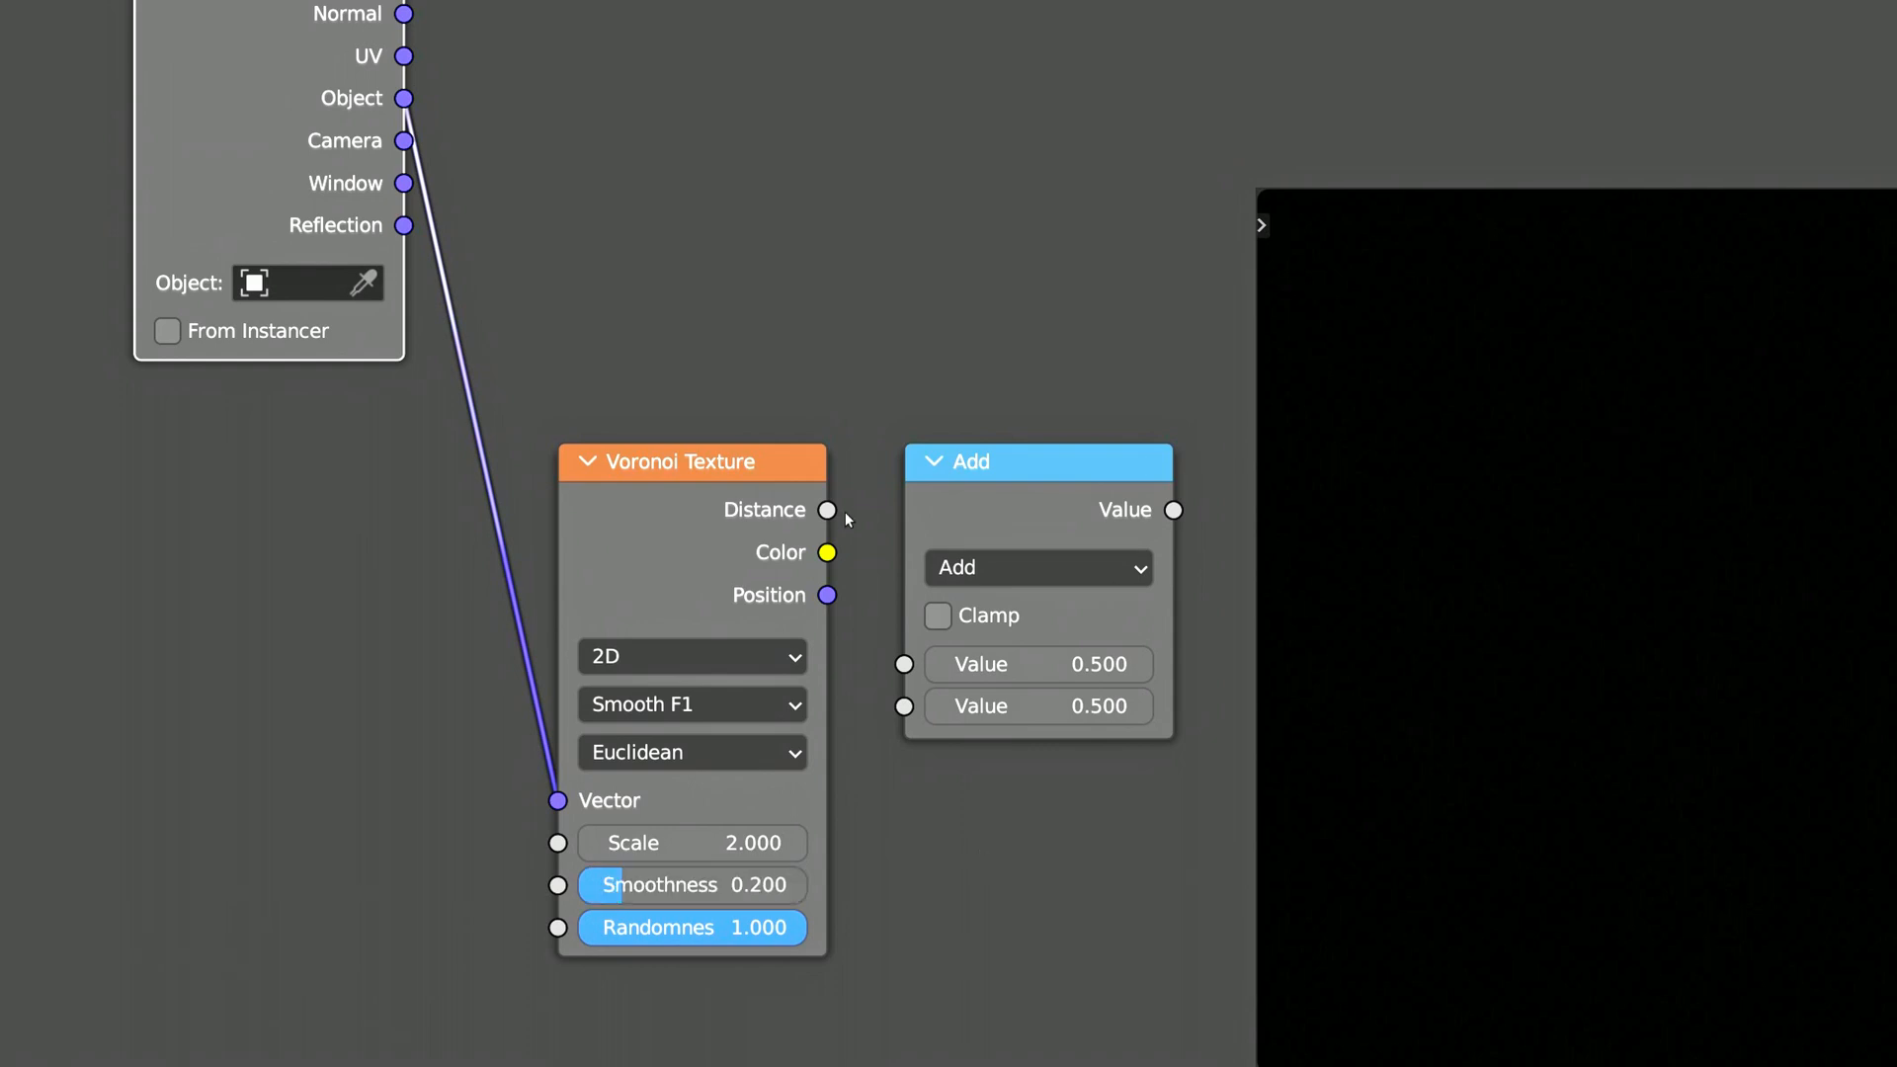
left_click(1033, 567)
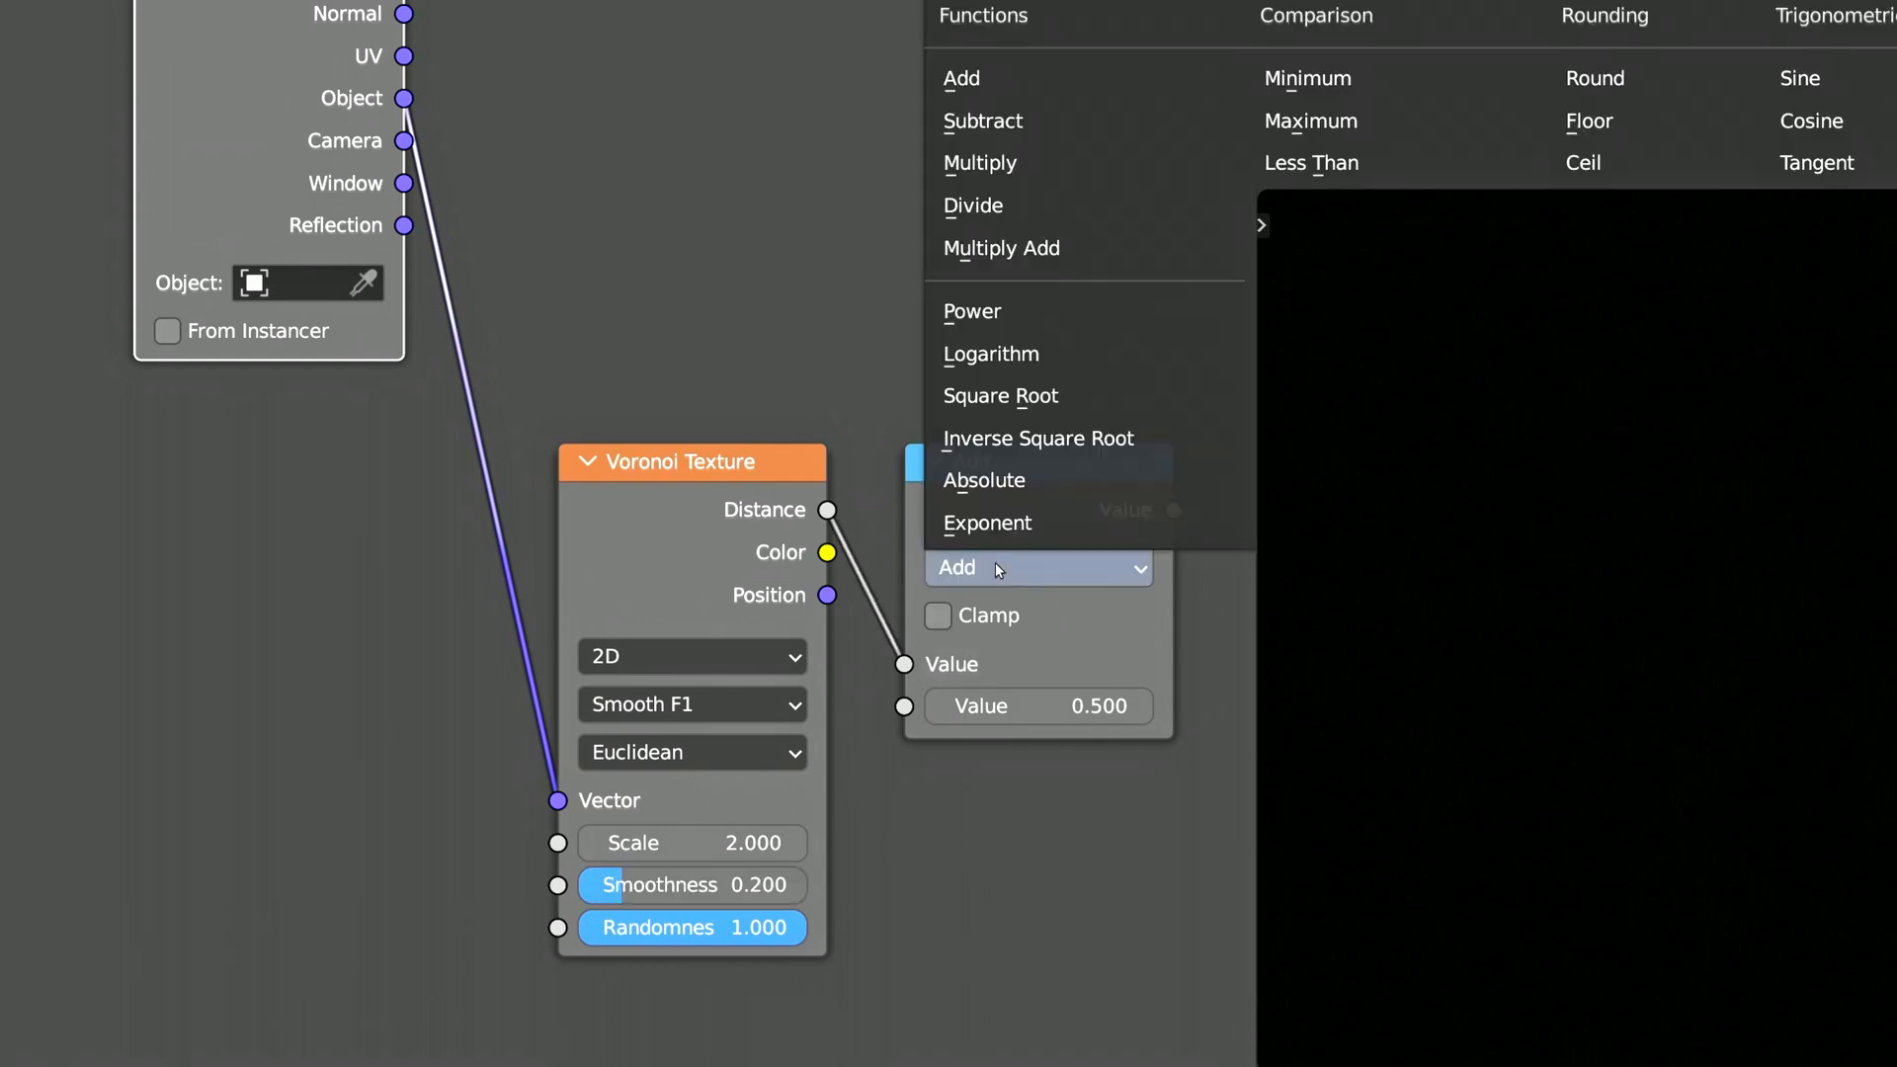
left_click(972, 310)
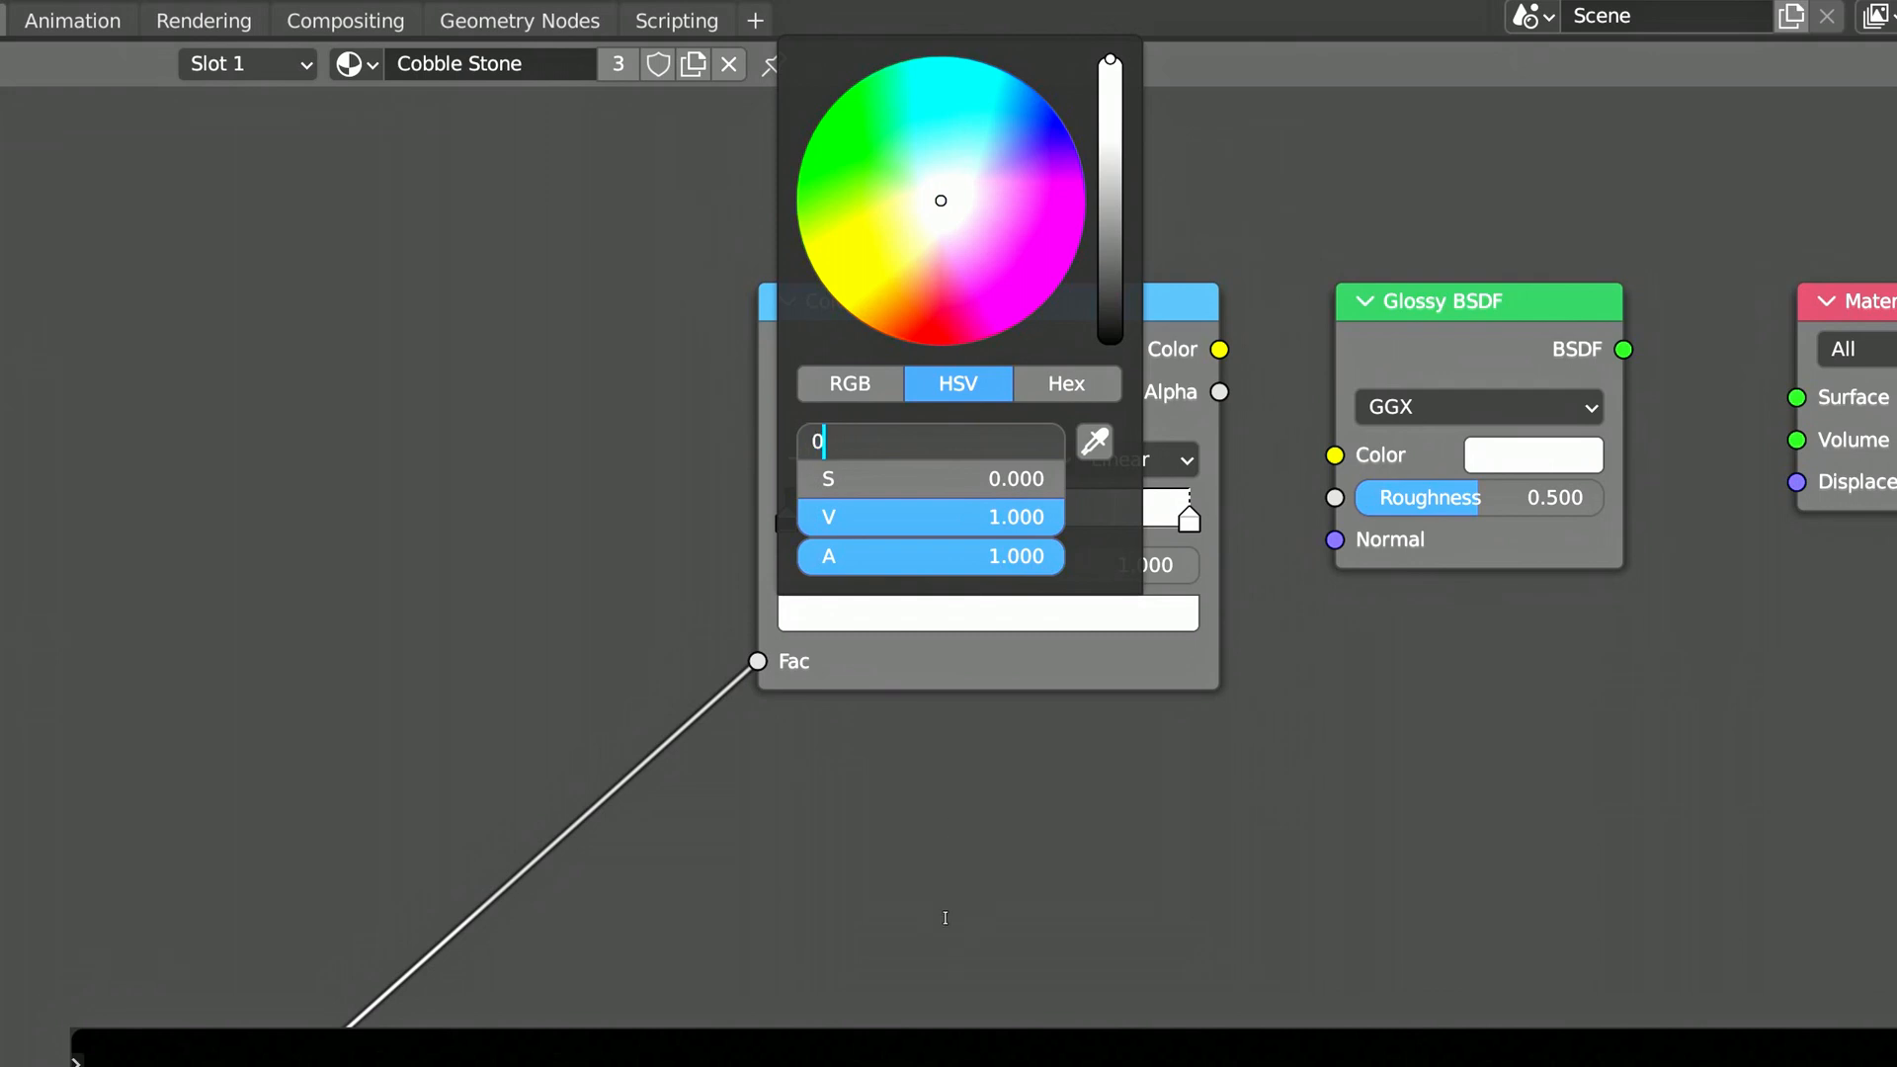
Step: Adjust the ramp and Glossy values so the shader renders blue Voronoi cells
type("0.8")
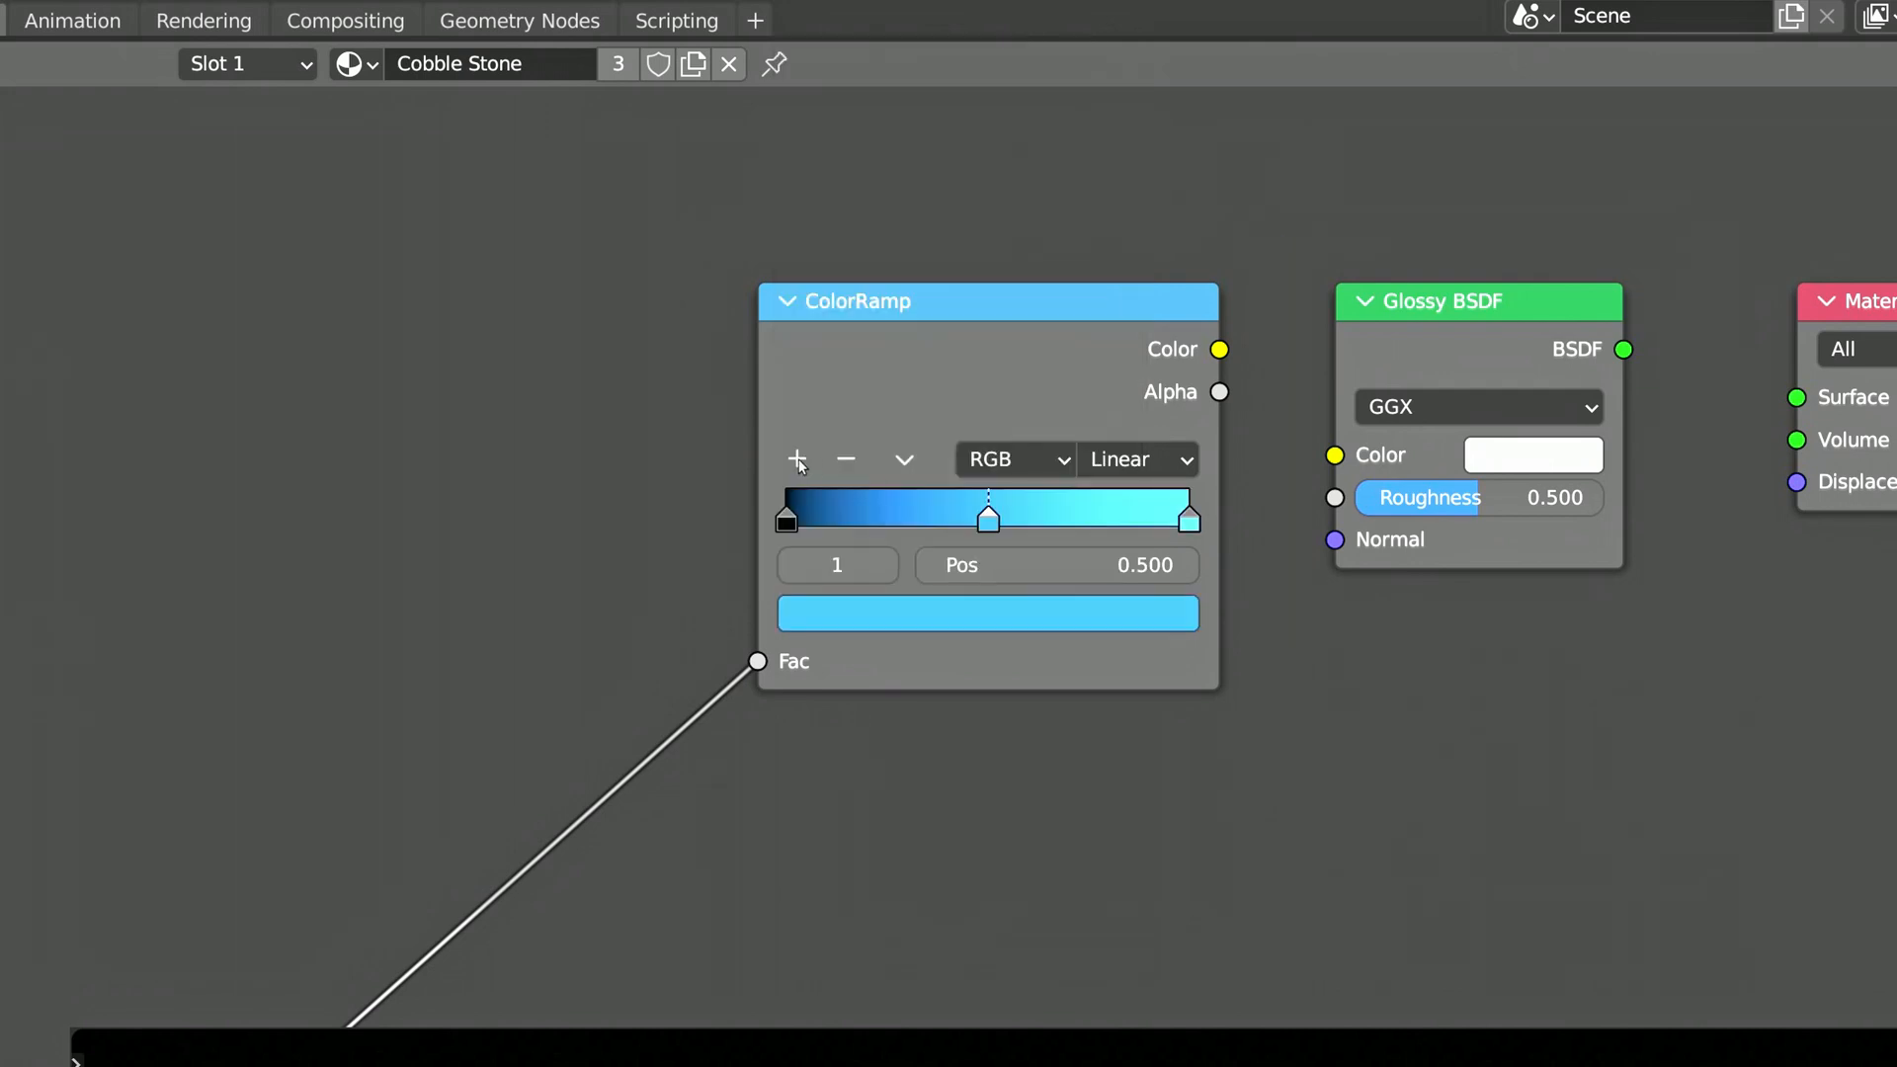
left_click(987, 612)
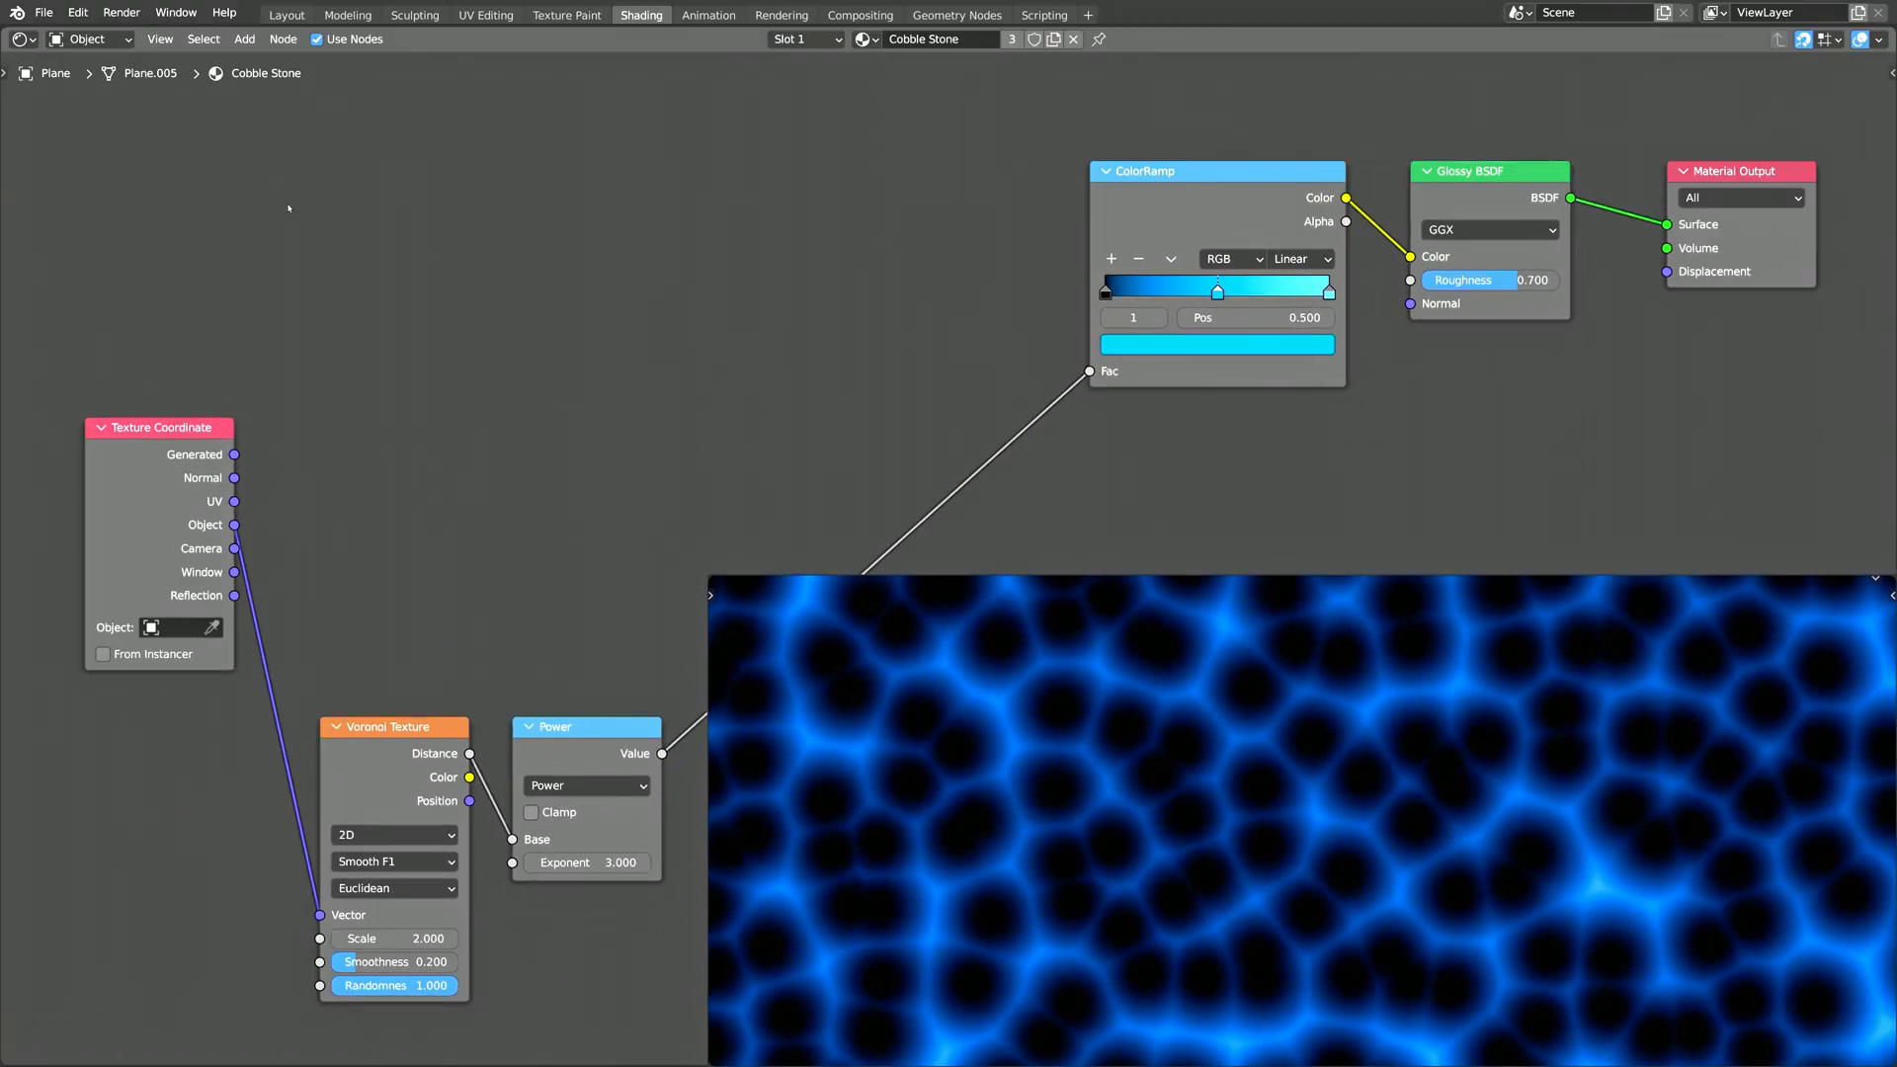
Step: Add two more Voronoi textures at scale 1, the second set to 2D Smooth F1
type("texture")
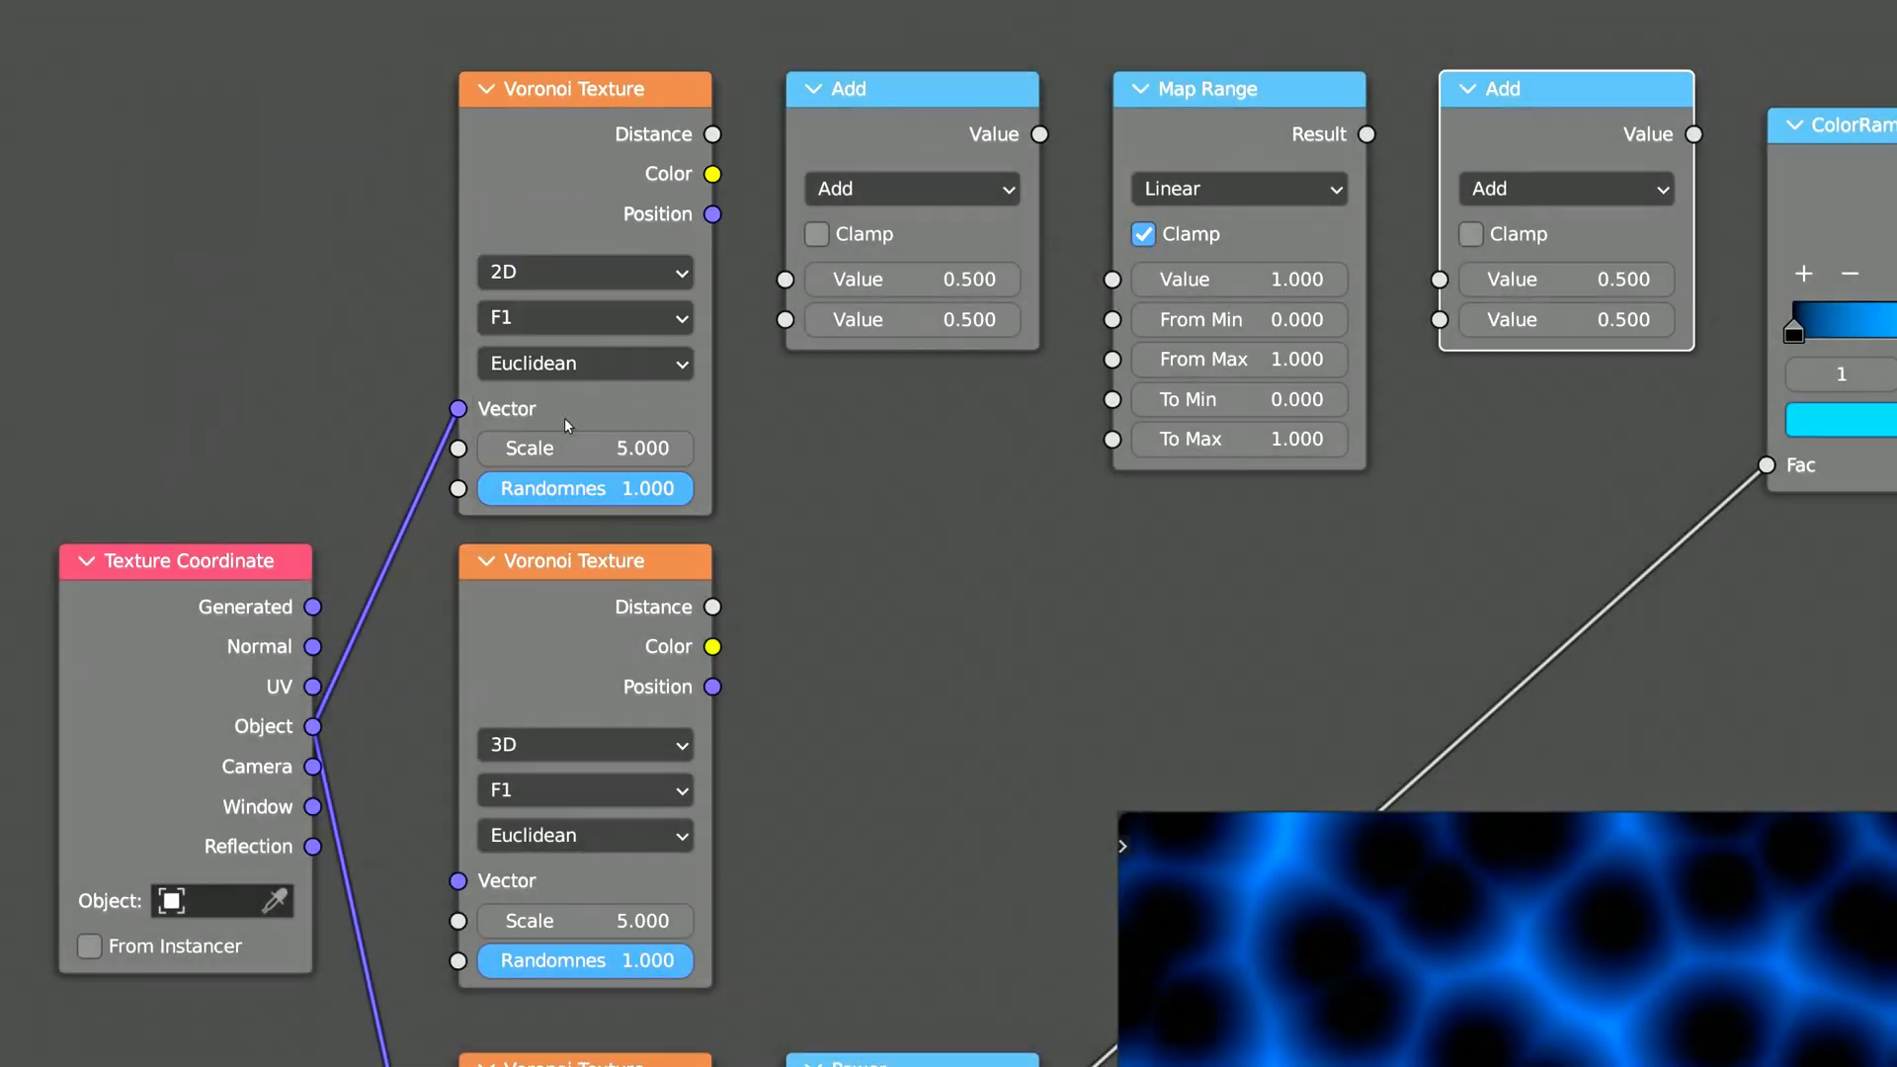
double_click(583, 488)
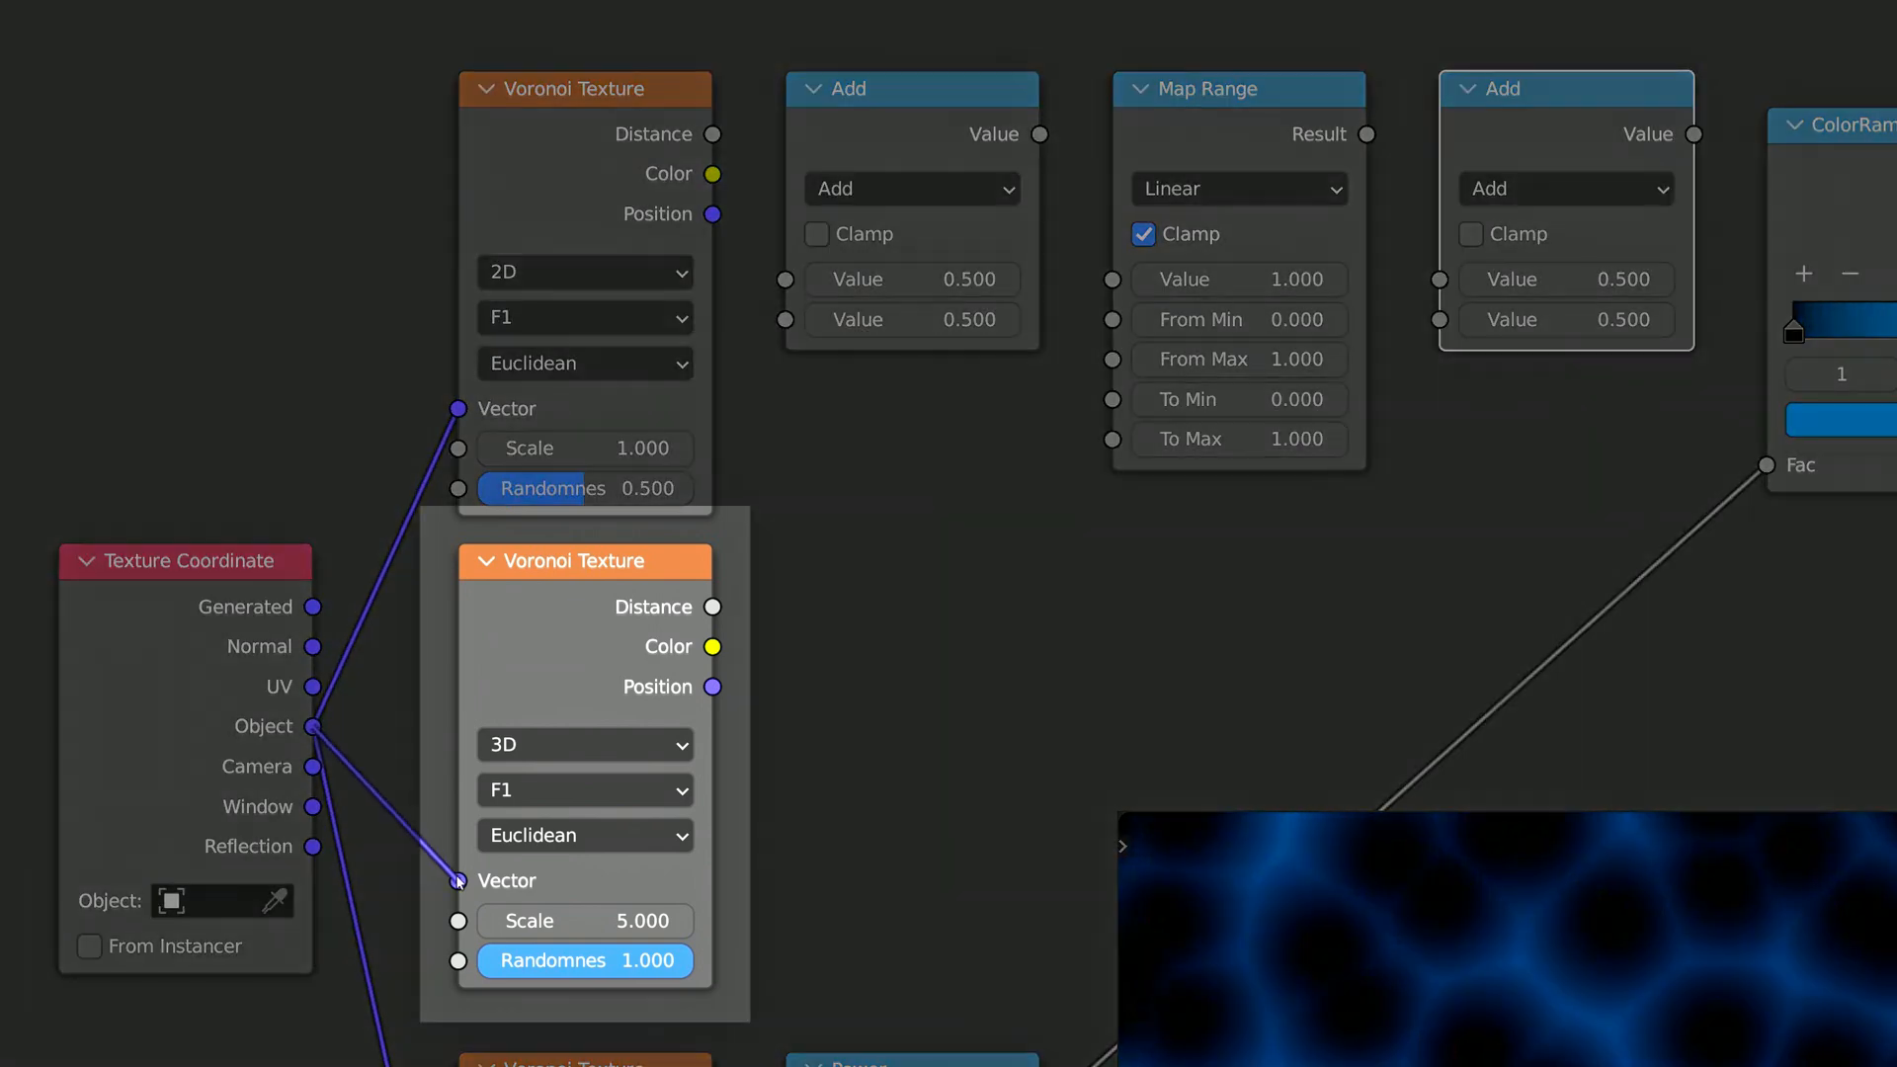
left_click(585, 745)
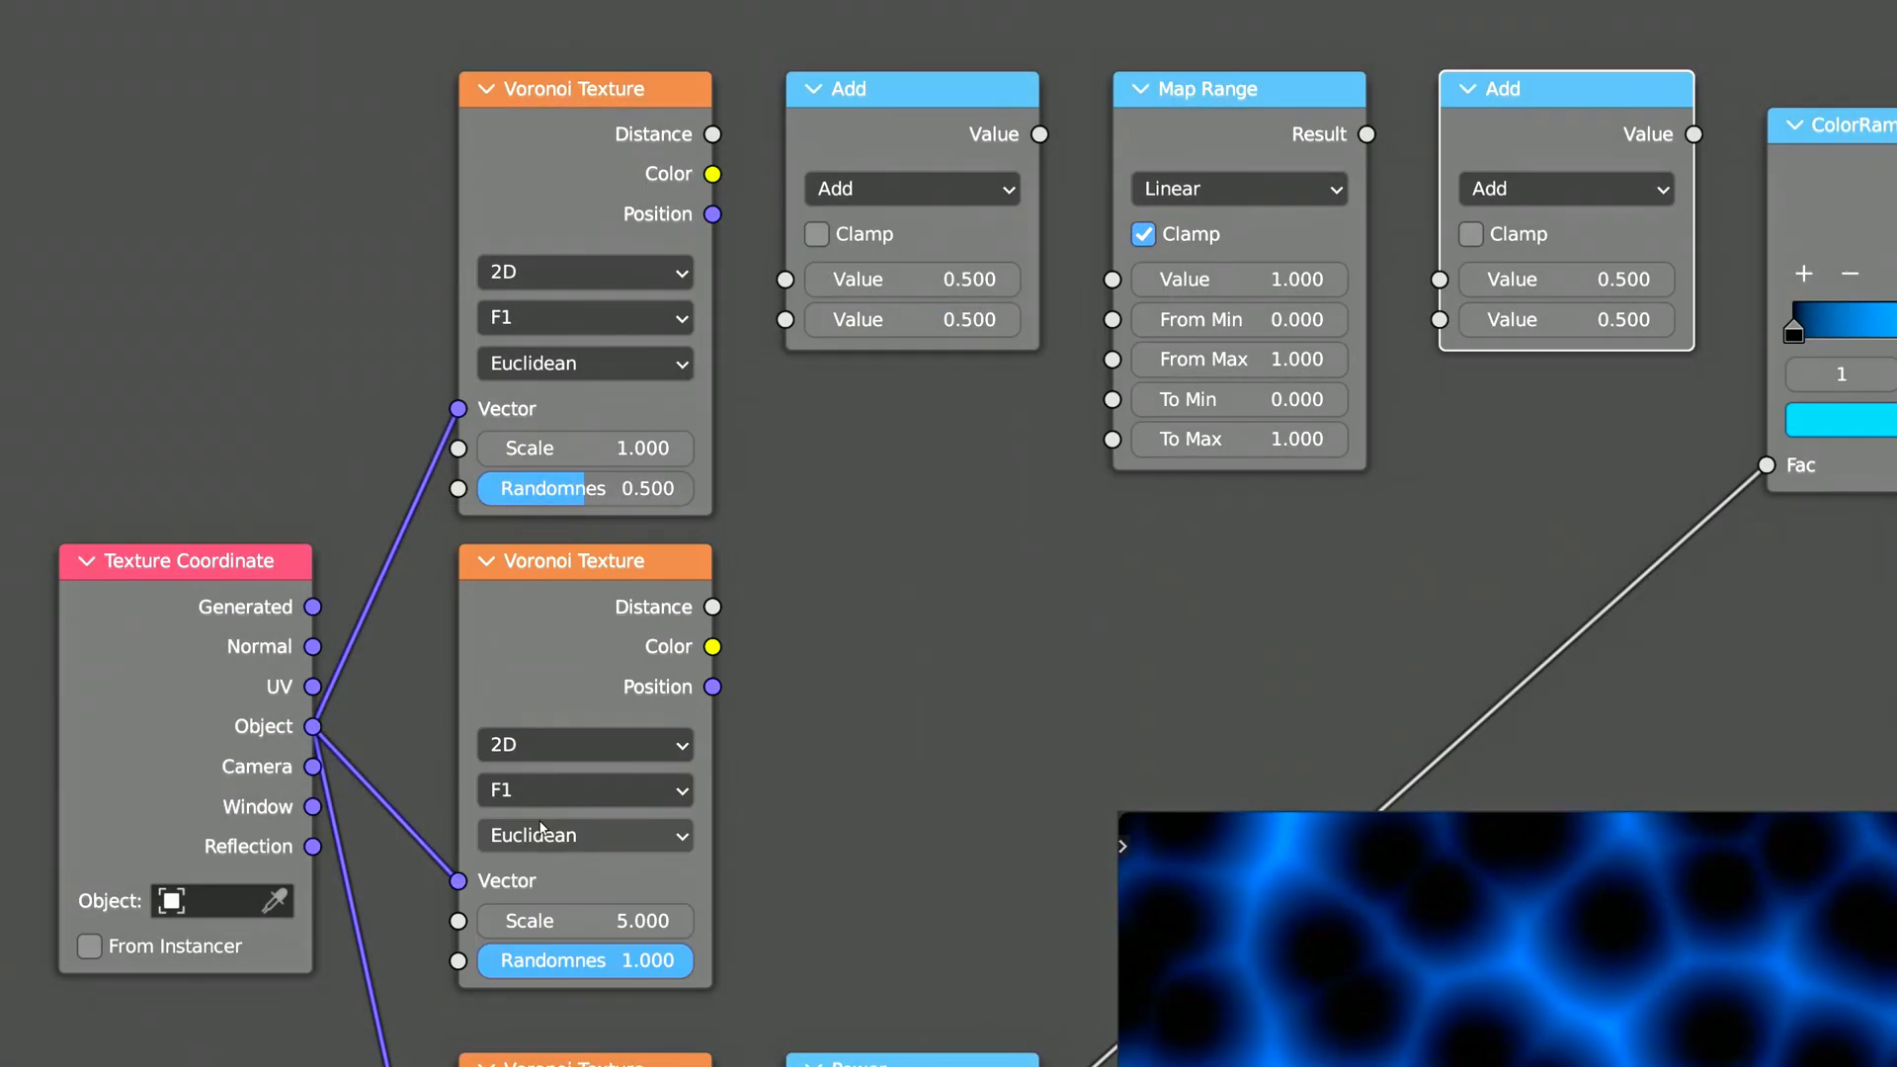
left_click(583, 788)
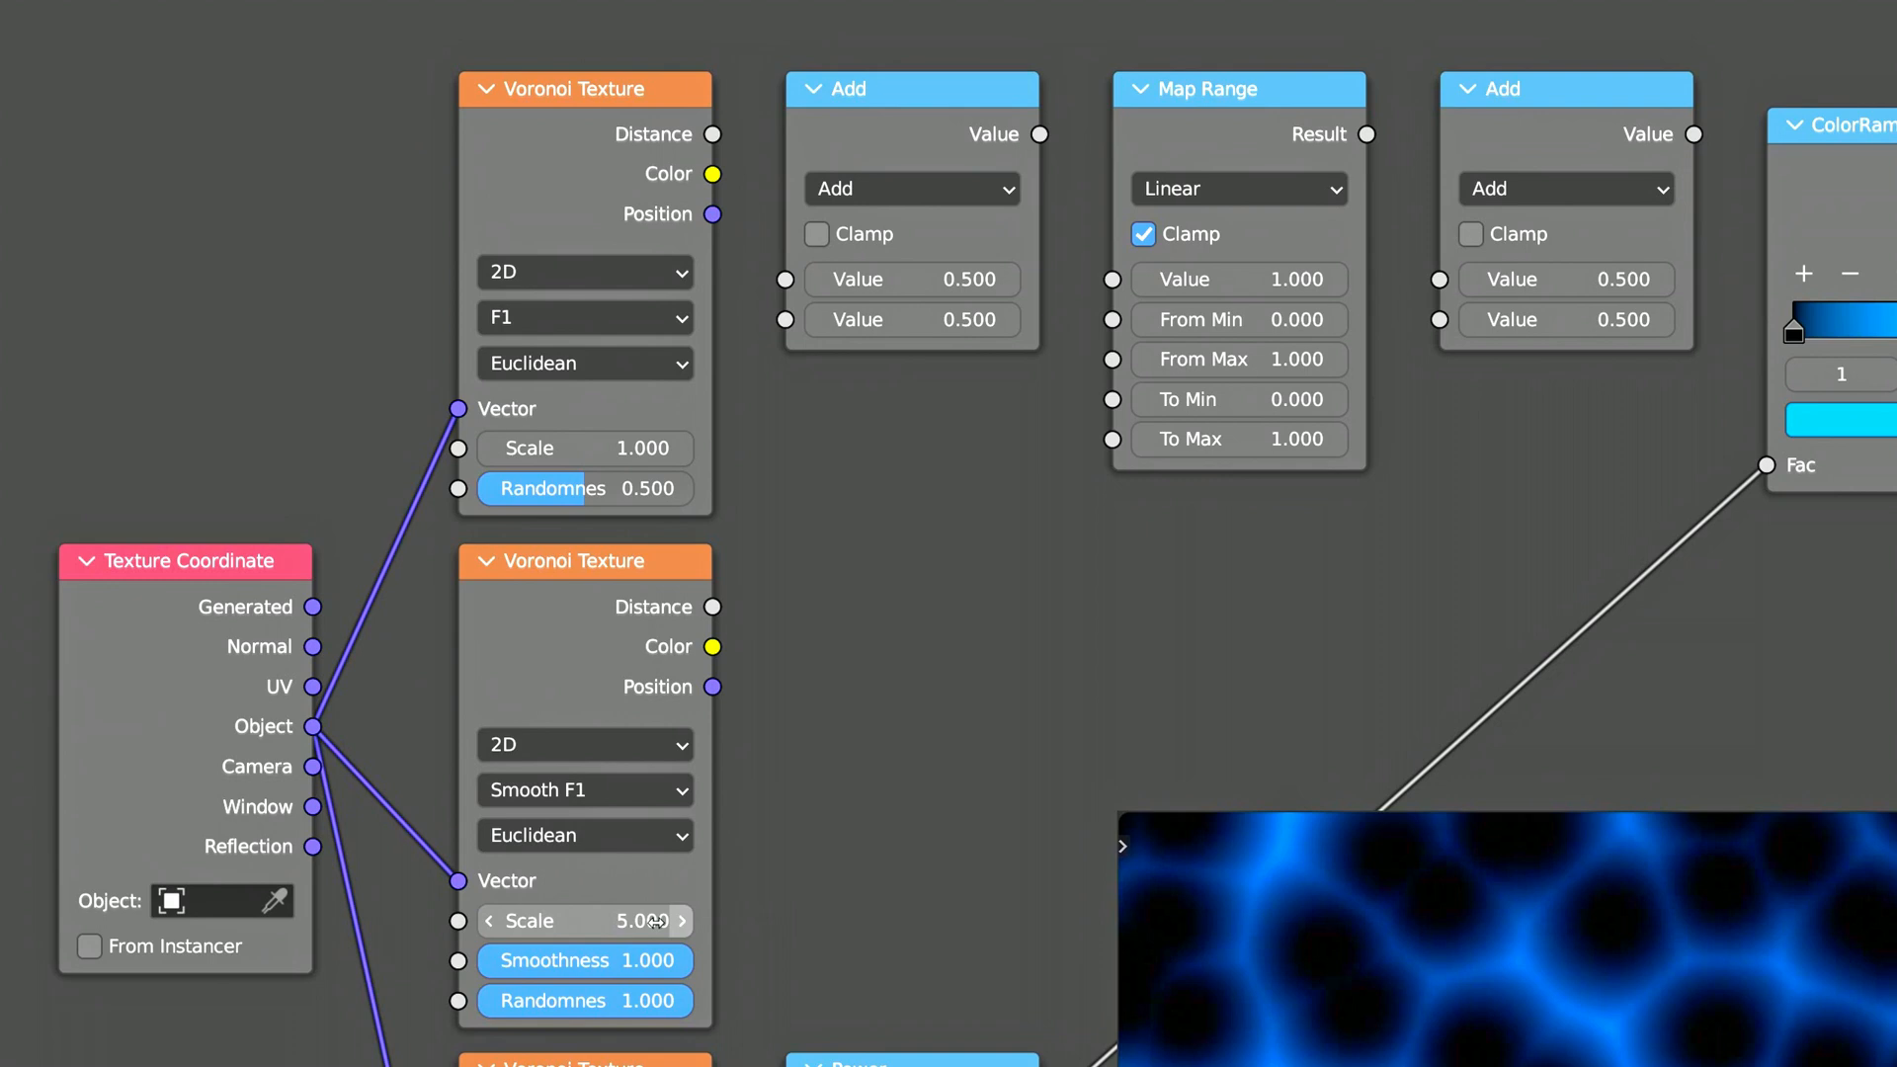
left_click(585, 920)
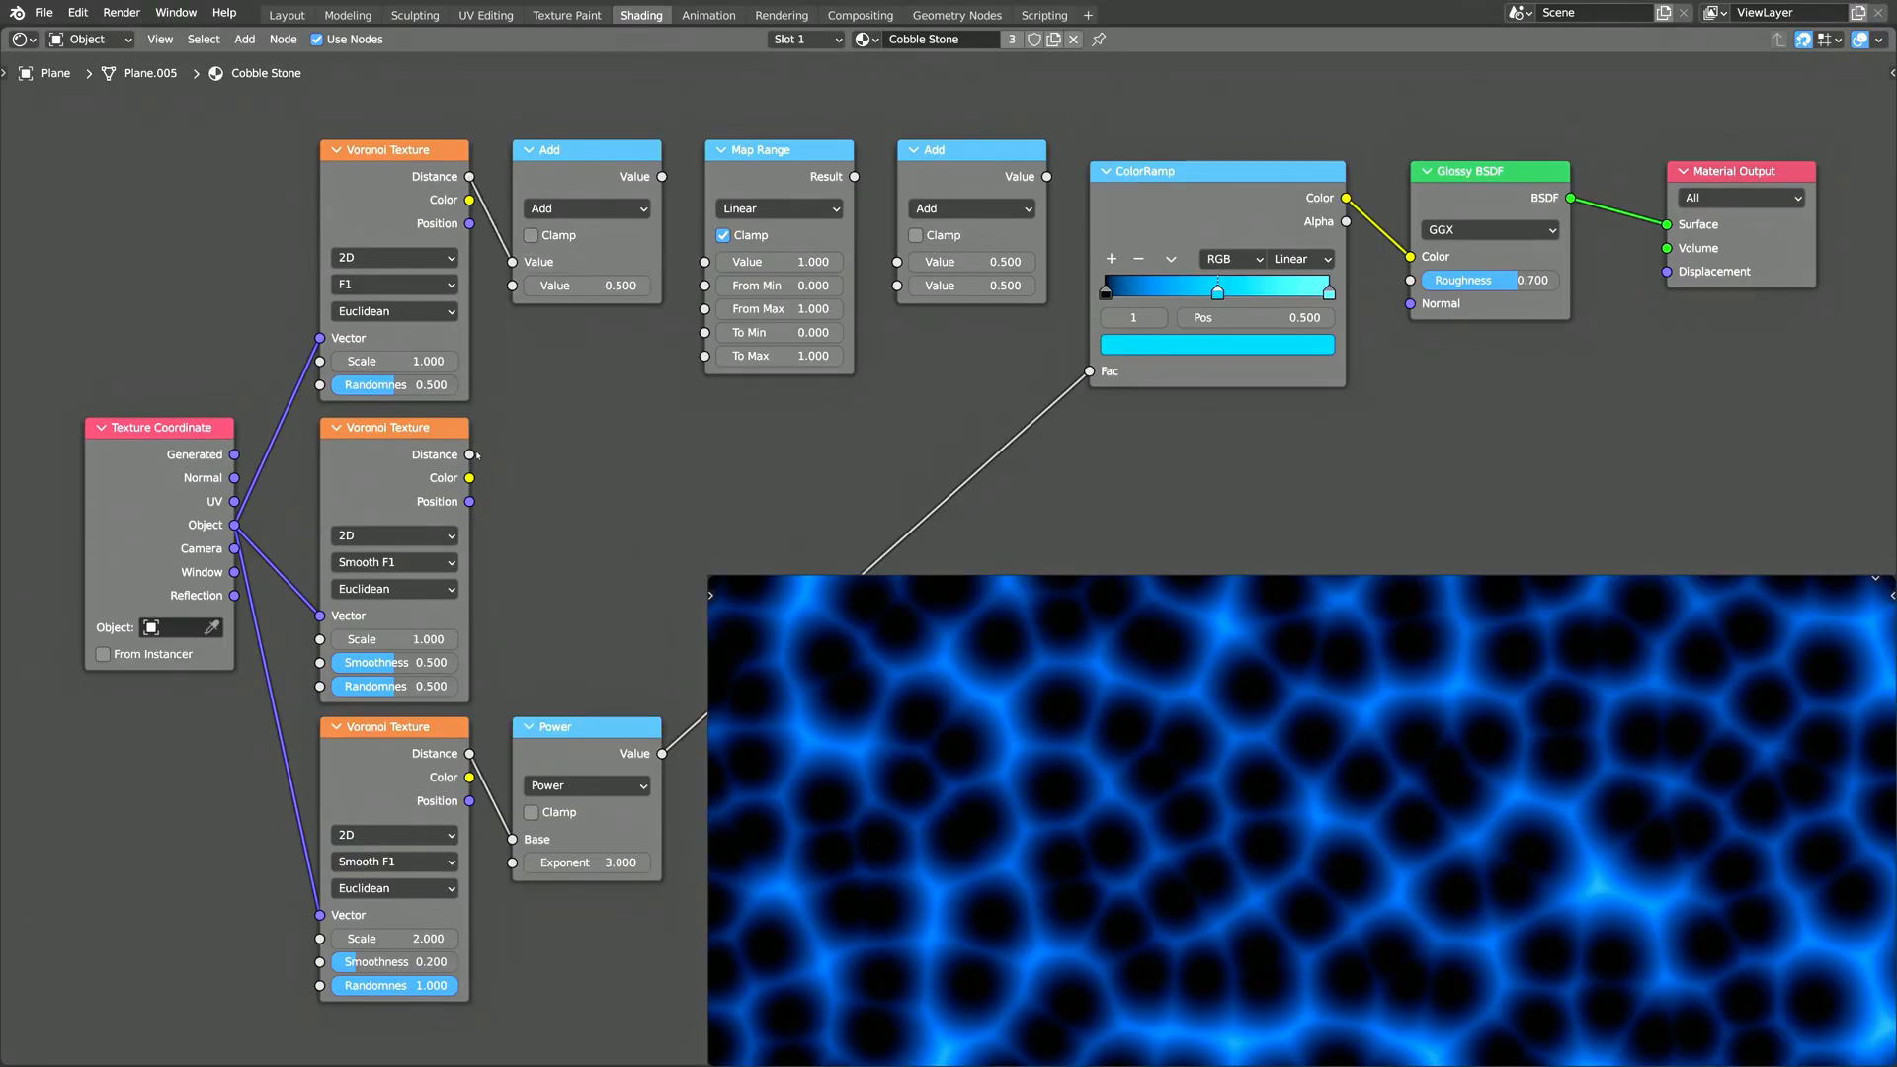
Step: Set the first math node to Subtract and select the ramp, glossy and output nodes
left_click(586, 208)
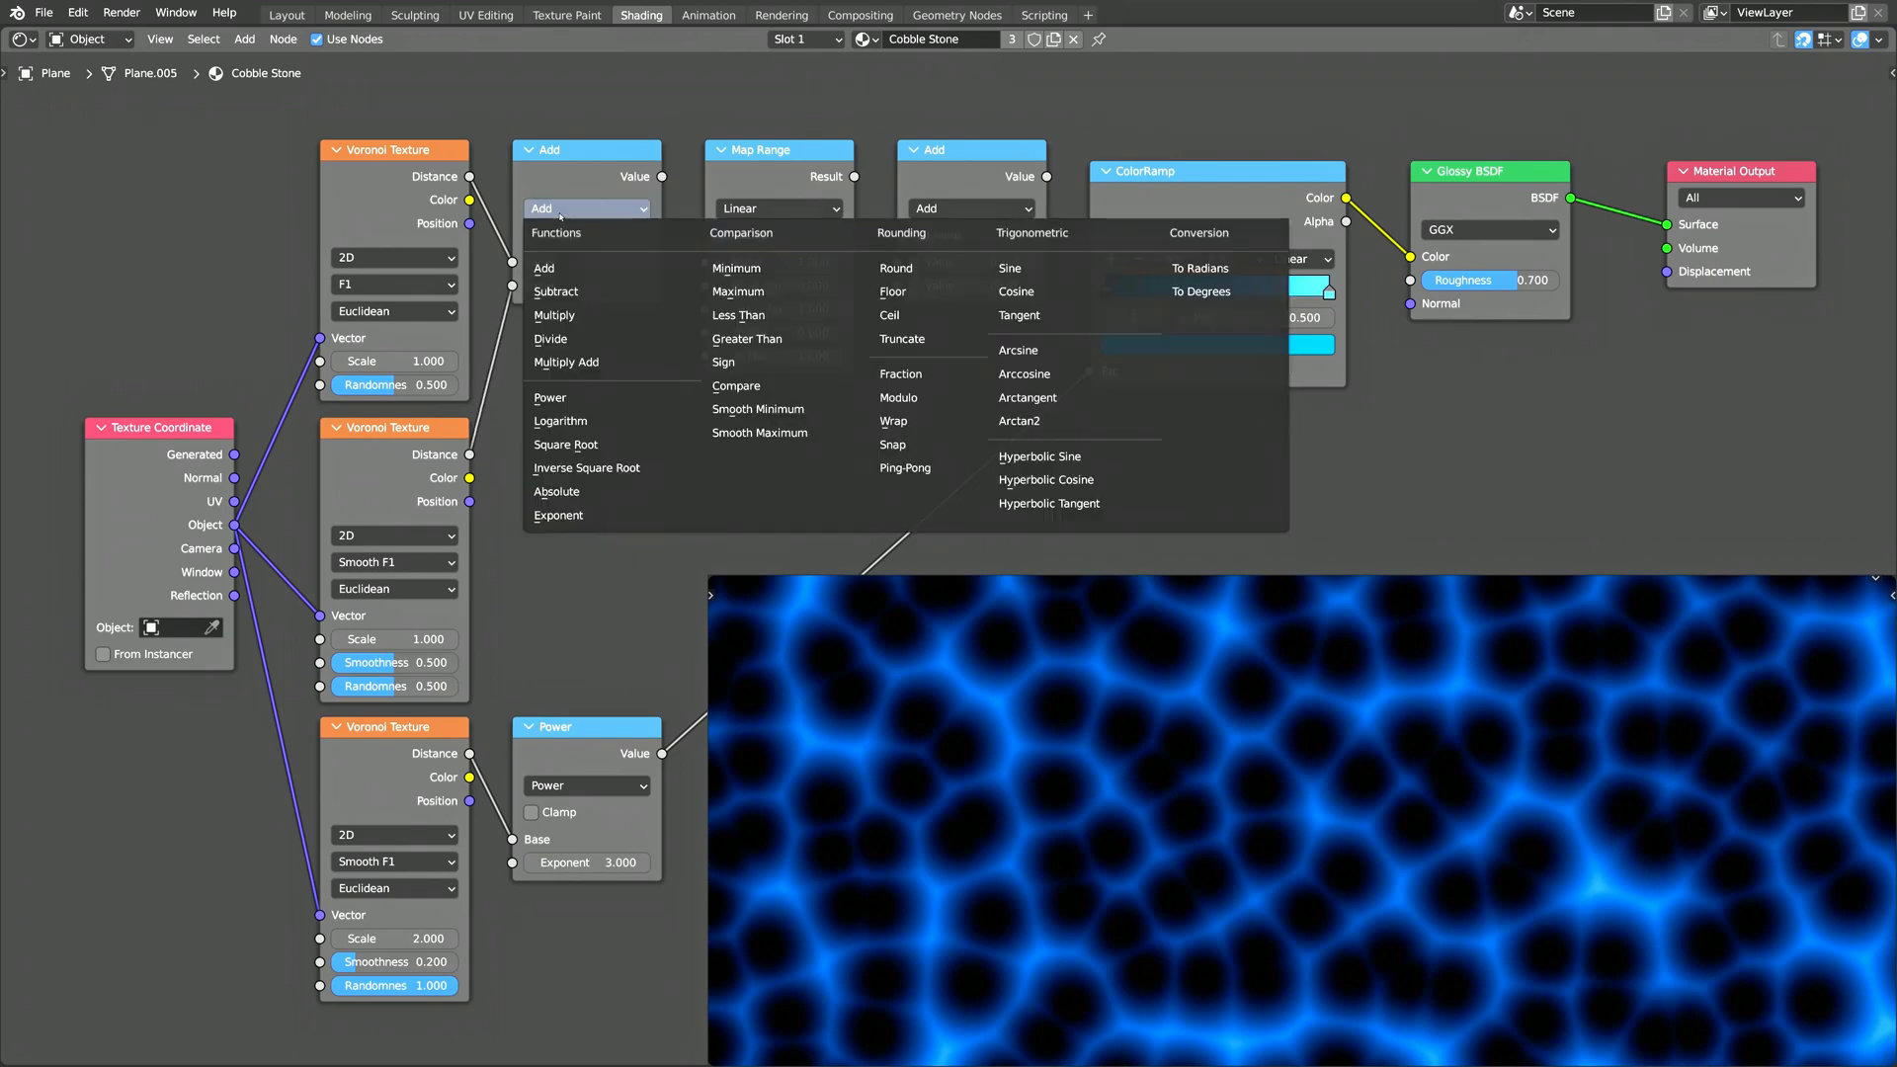
left_click(555, 290)
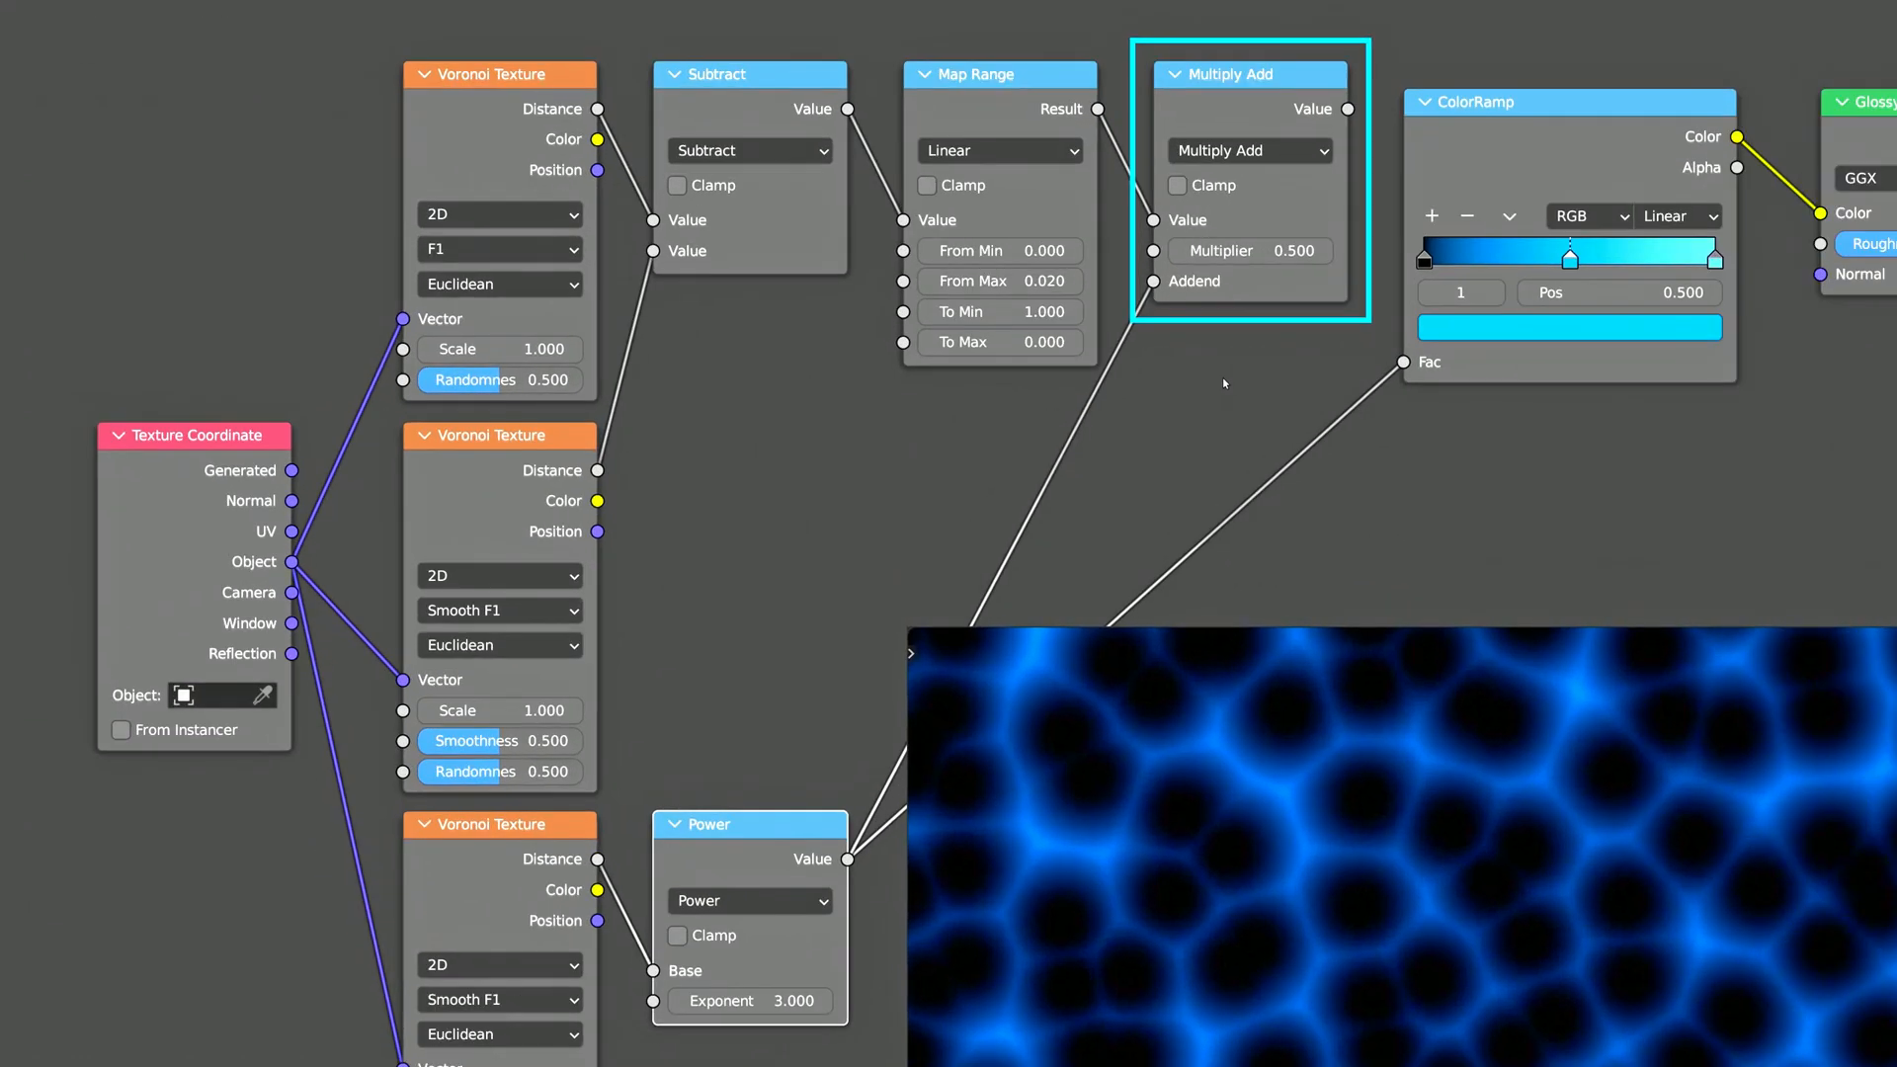
left_click(1000, 74)
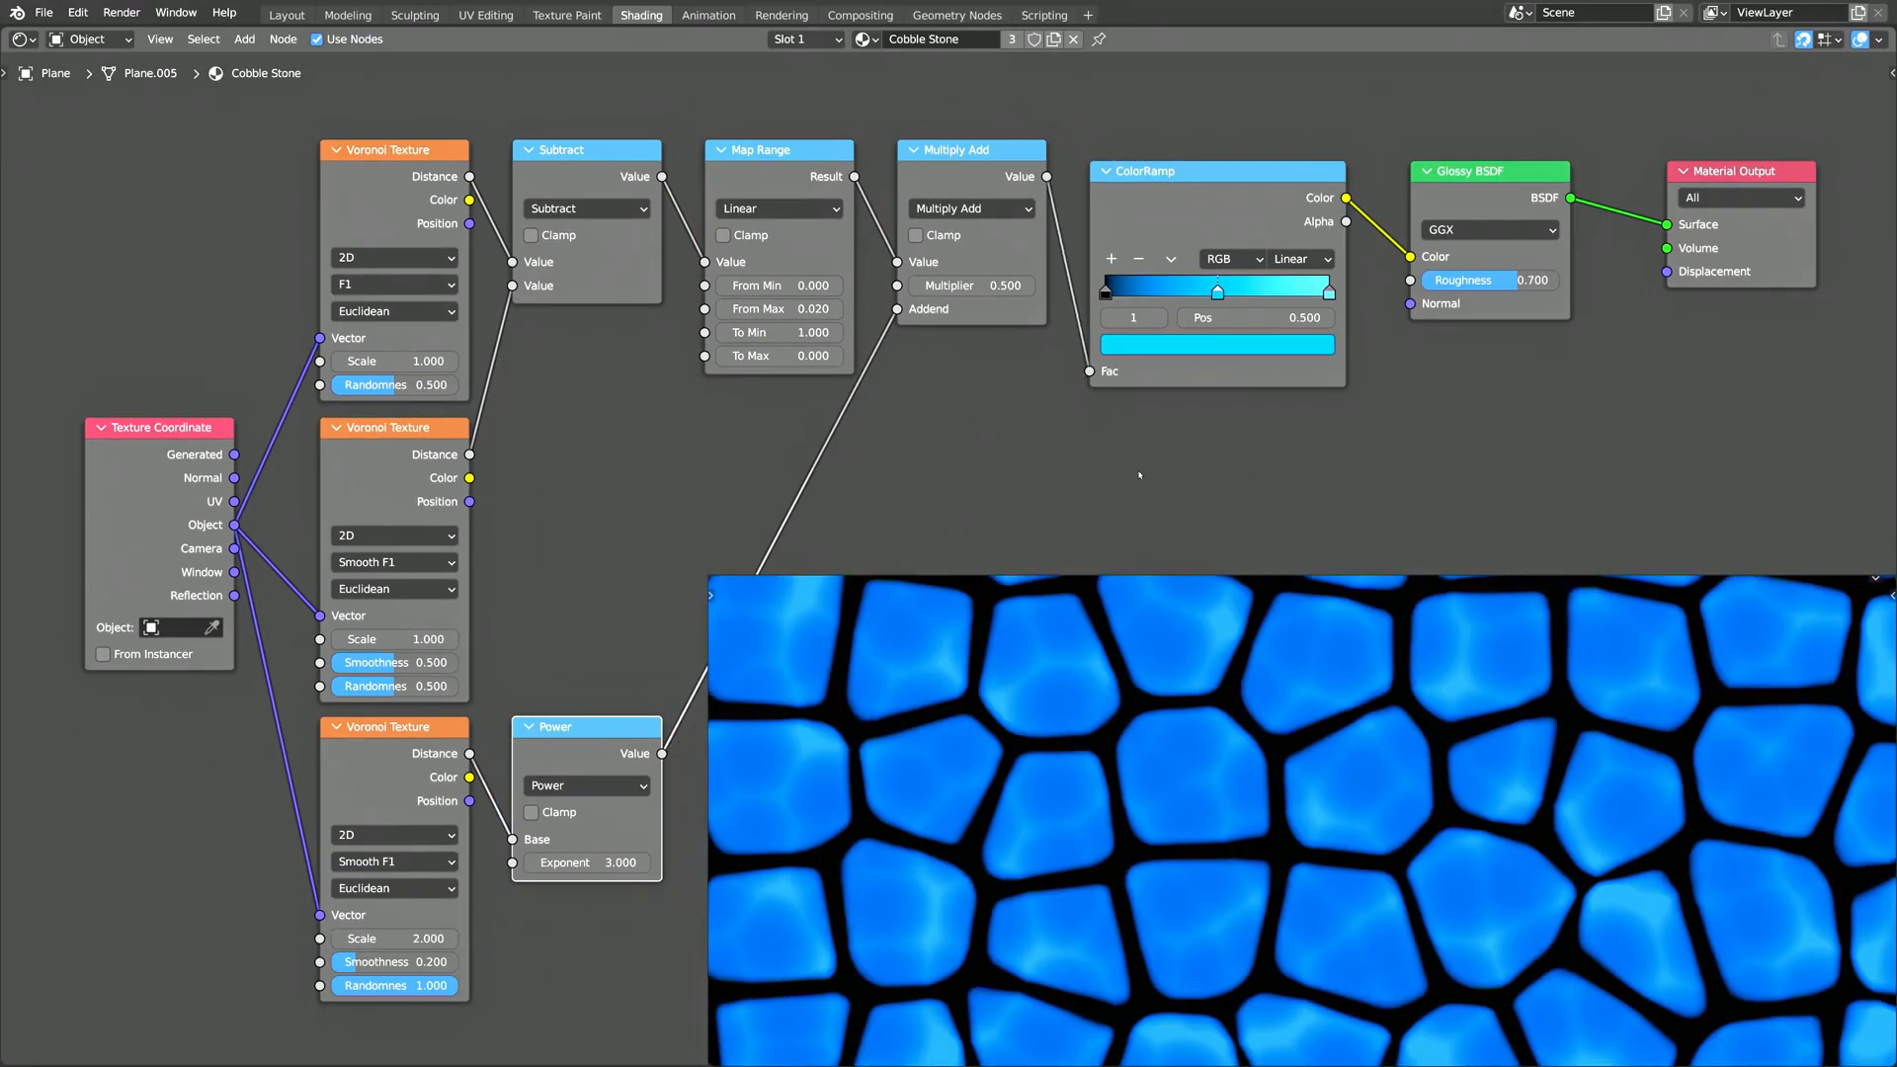
left_click(1166, 170)
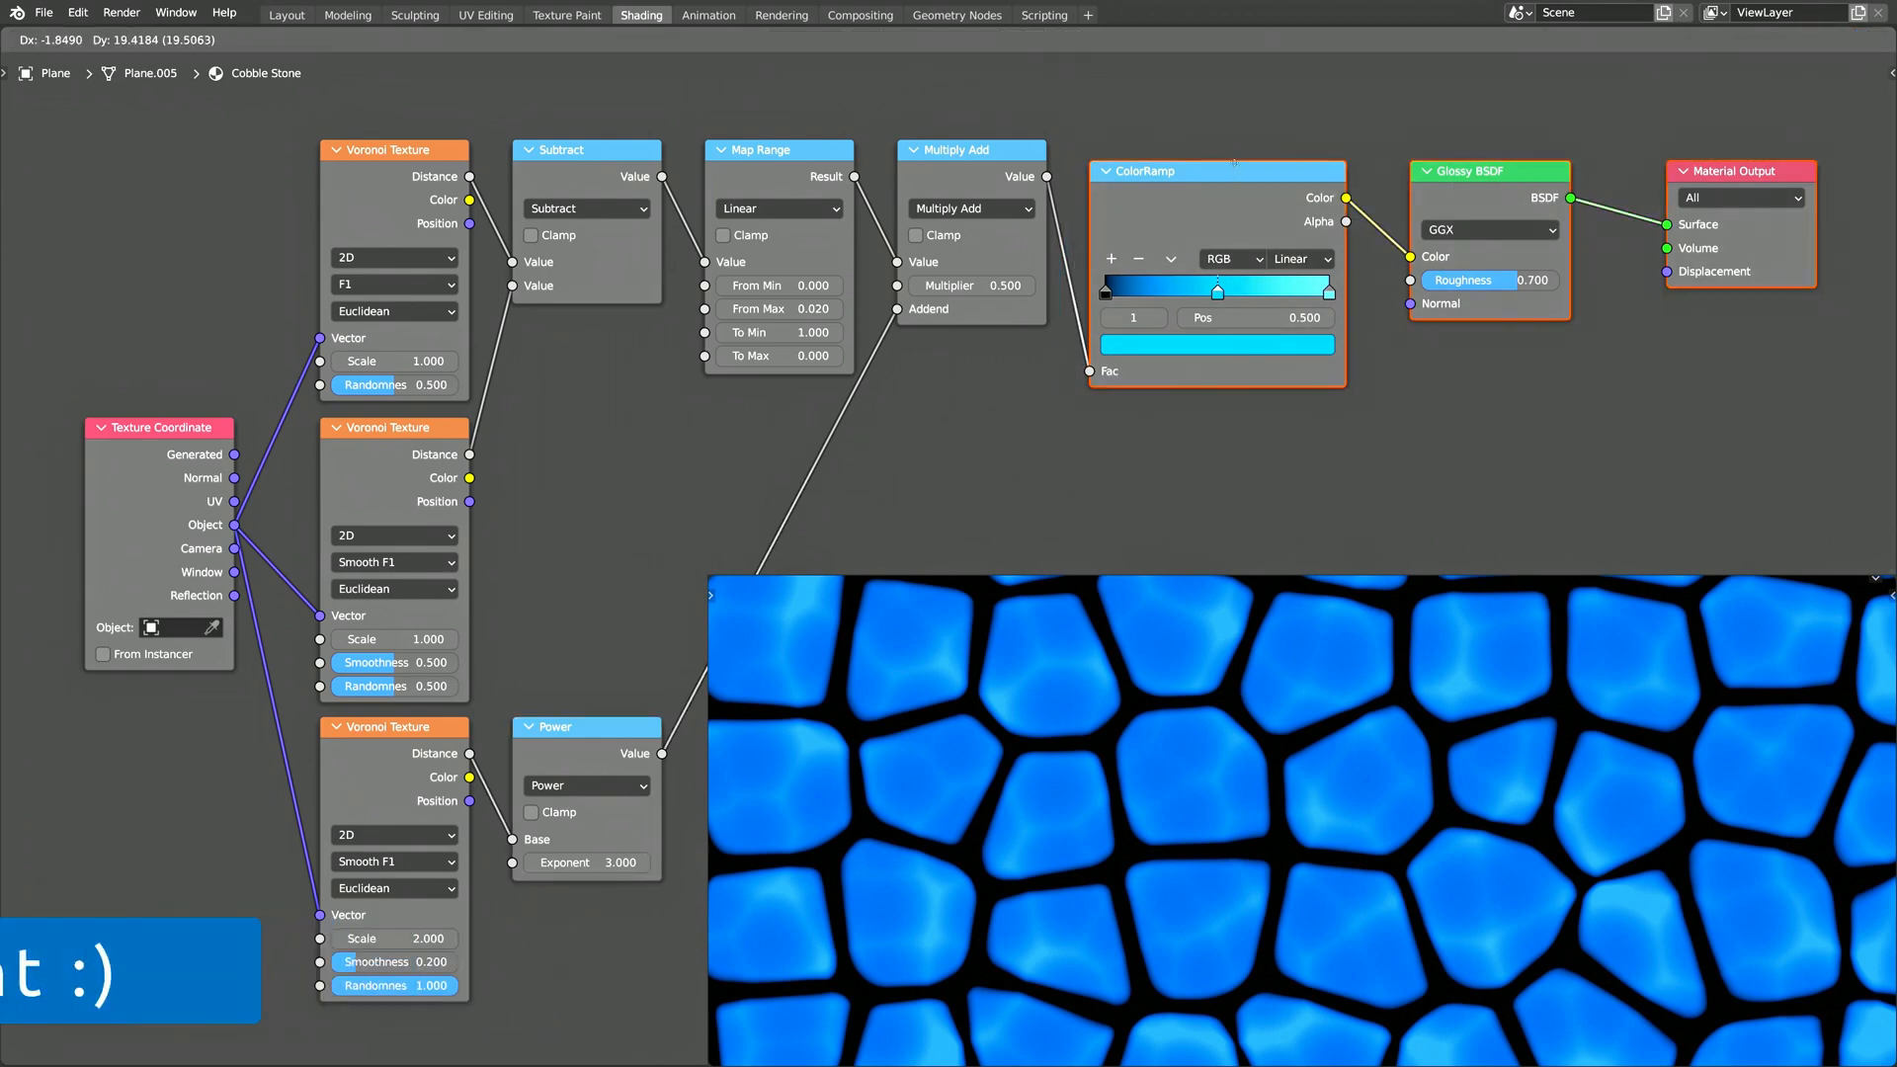
Step: Place the shifted shader nodes and enter the new Bump node's strength
left_click(245, 39)
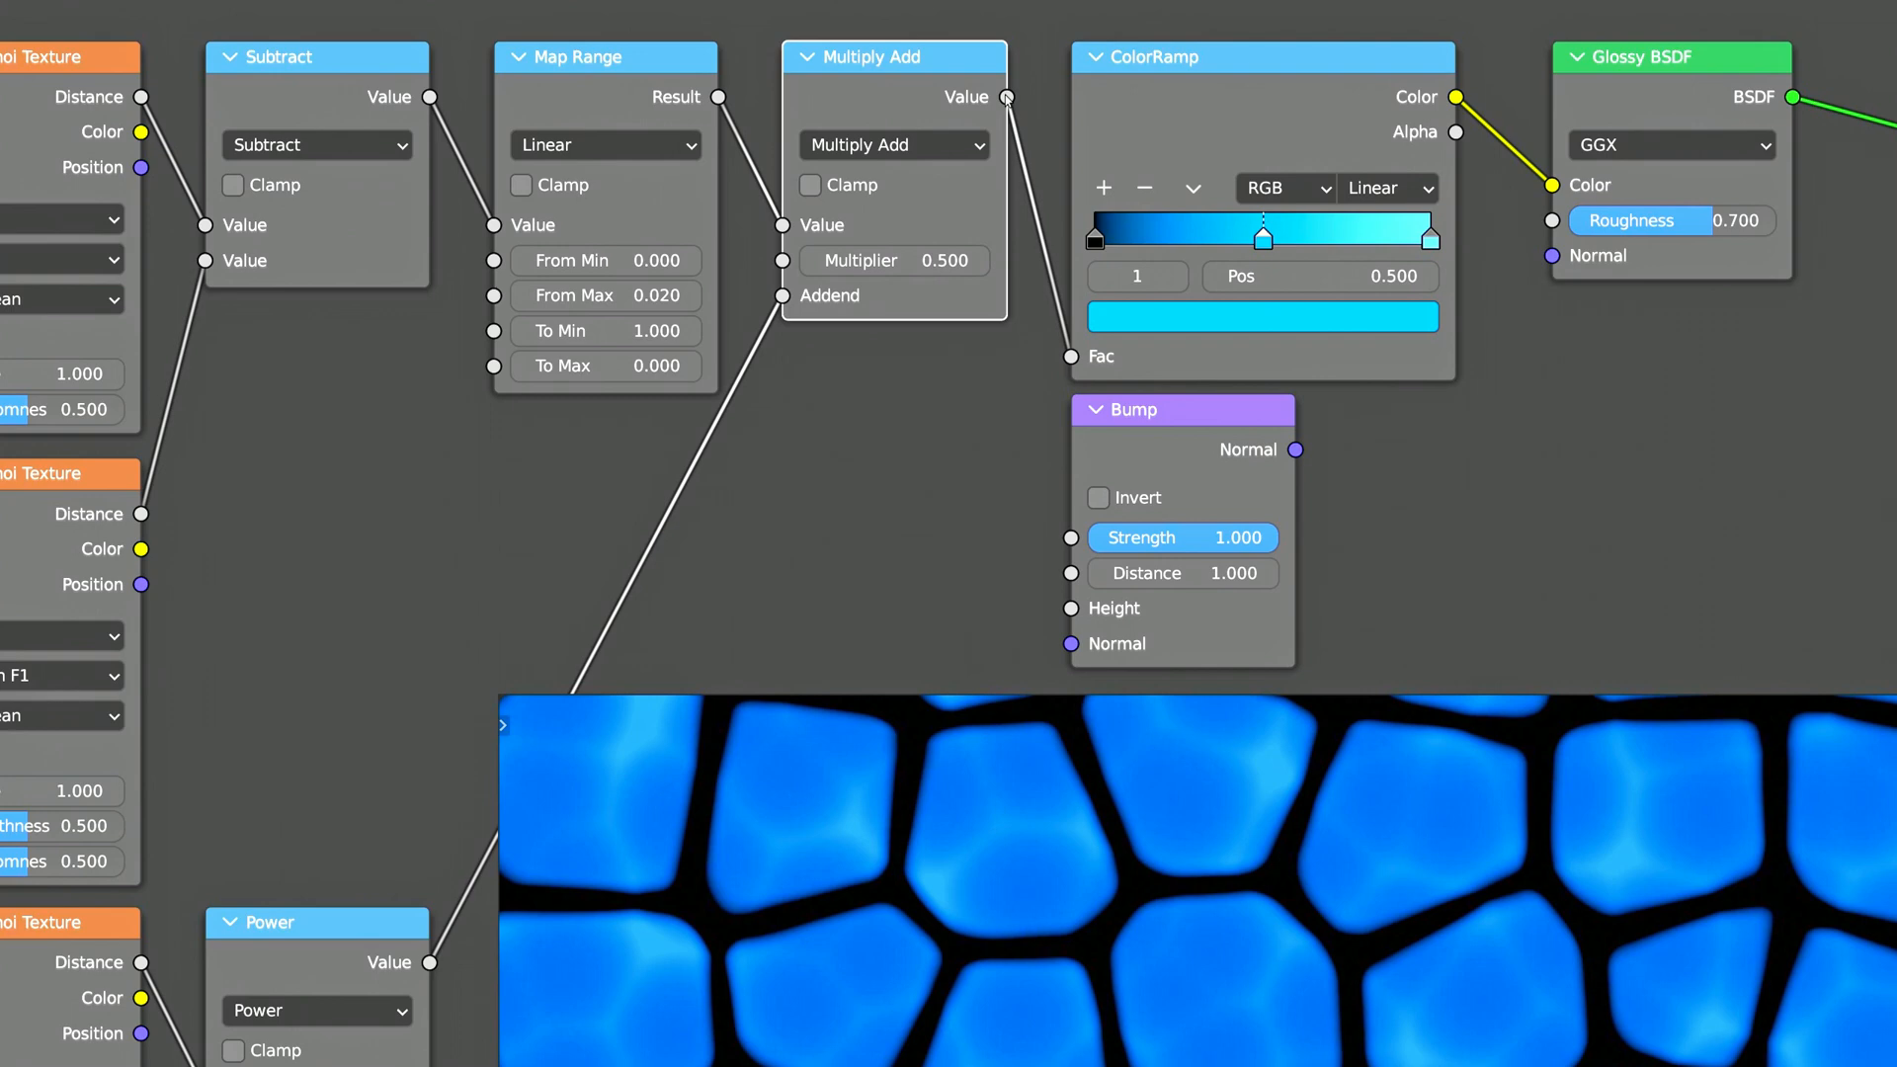
double_click(1181, 537)
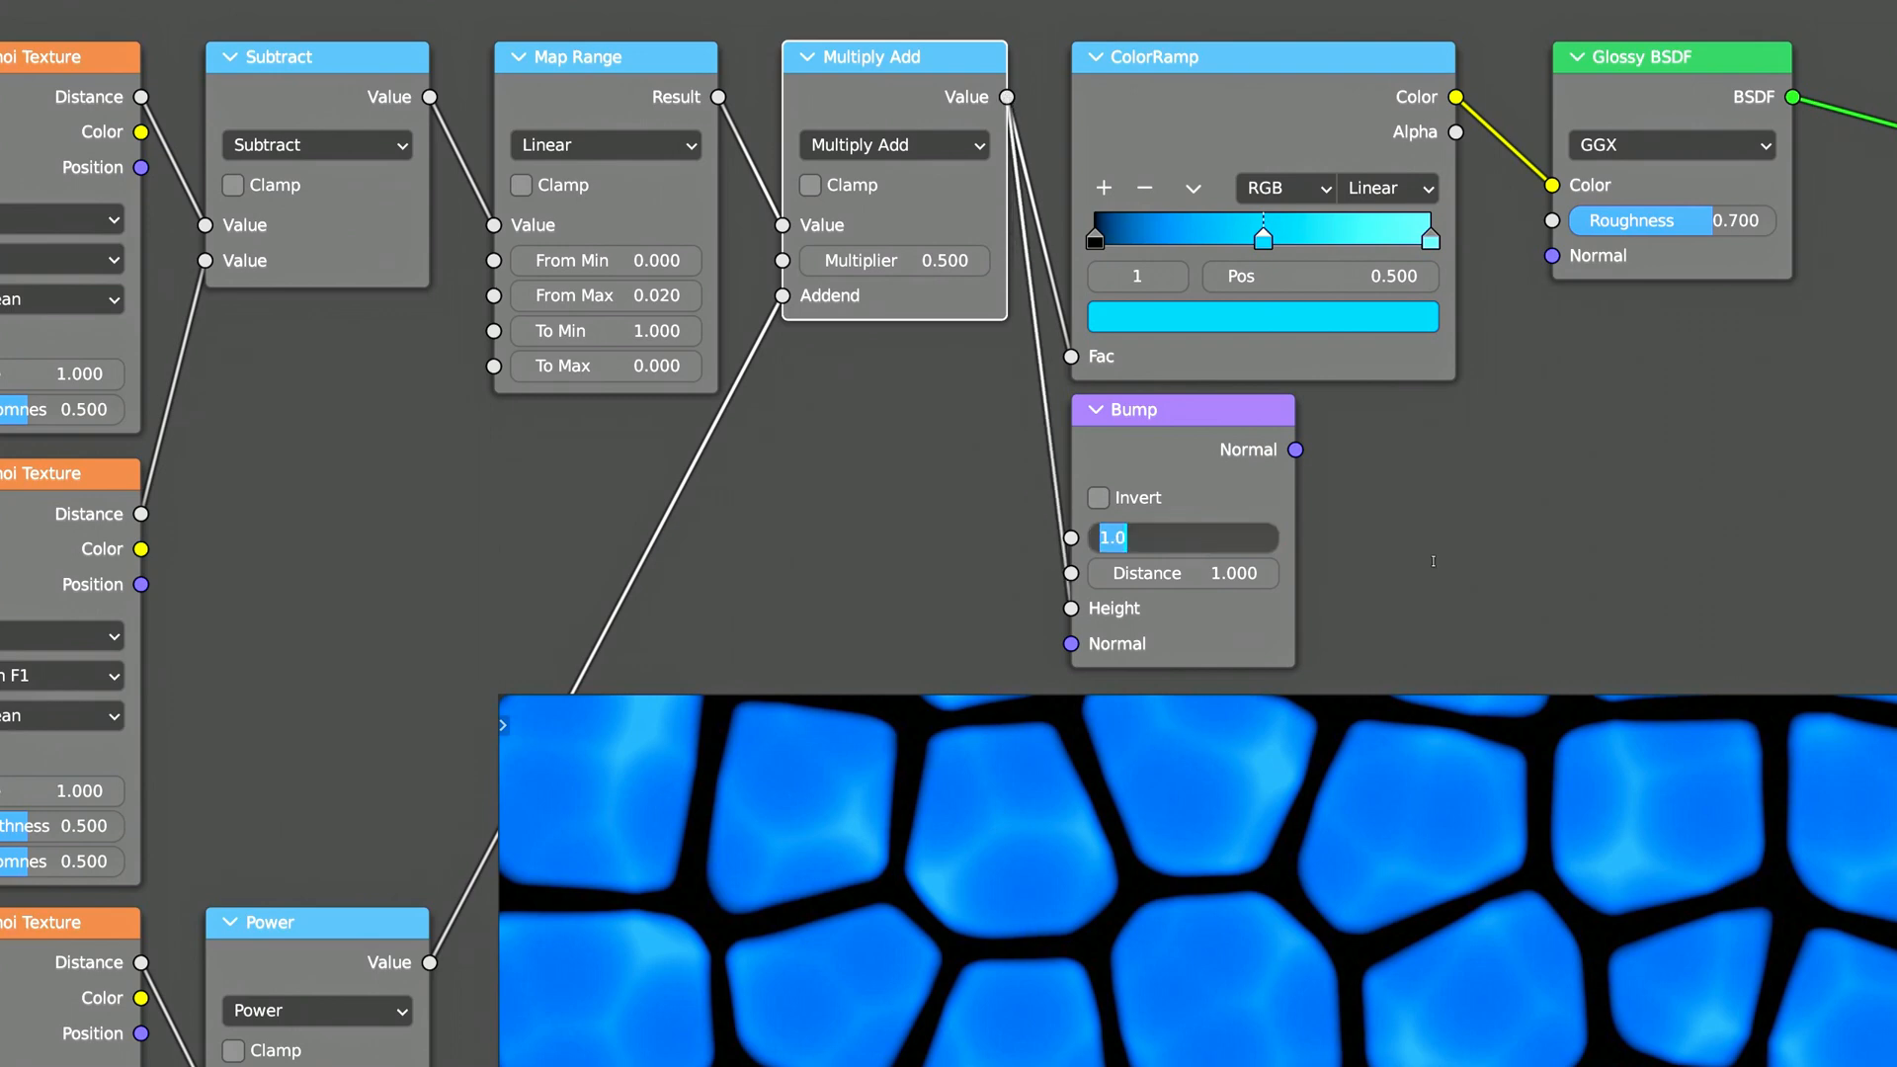